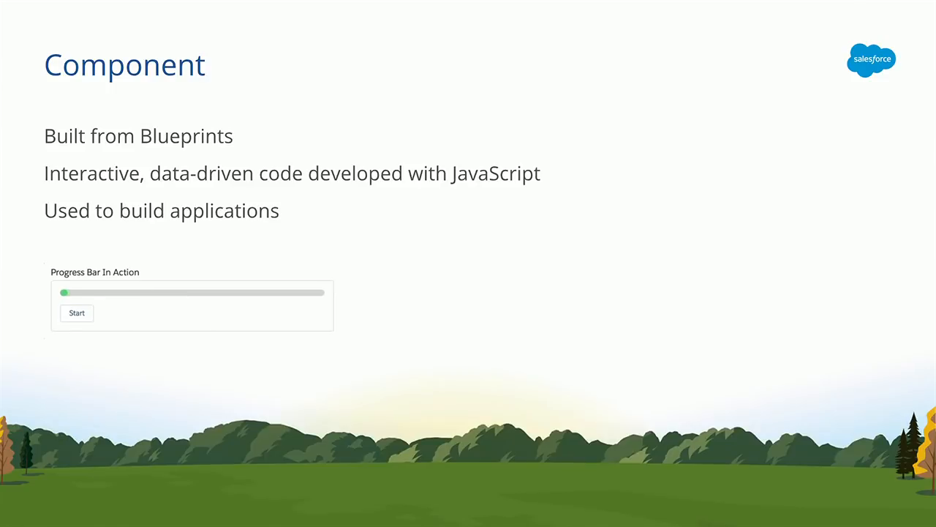
# Step: Advance the Component slide to reveal the Base and Experience component examples
pyautogui.click(76, 312)
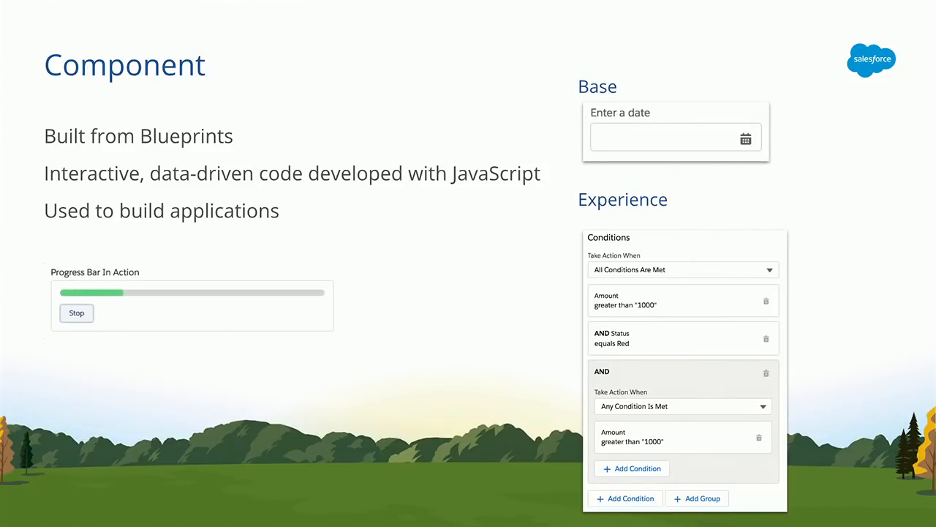
pyautogui.click(76, 313)
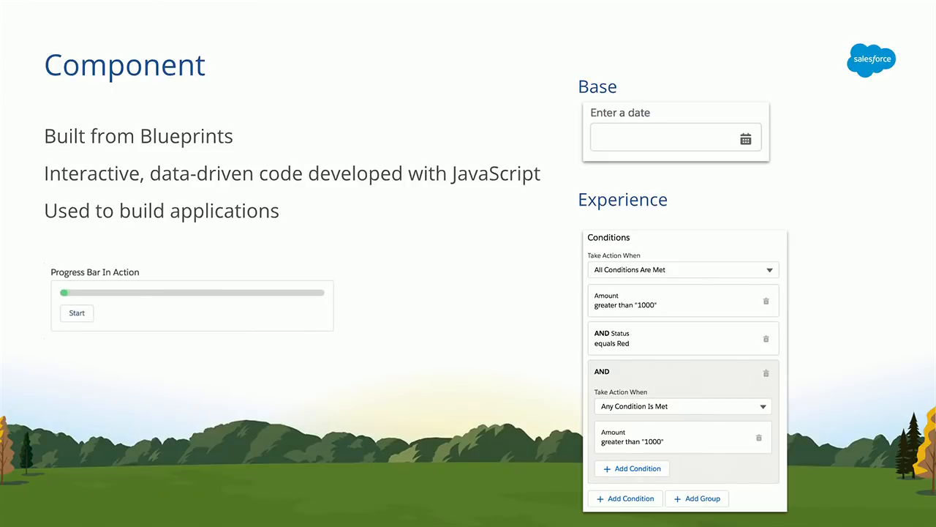
pyautogui.click(77, 312)
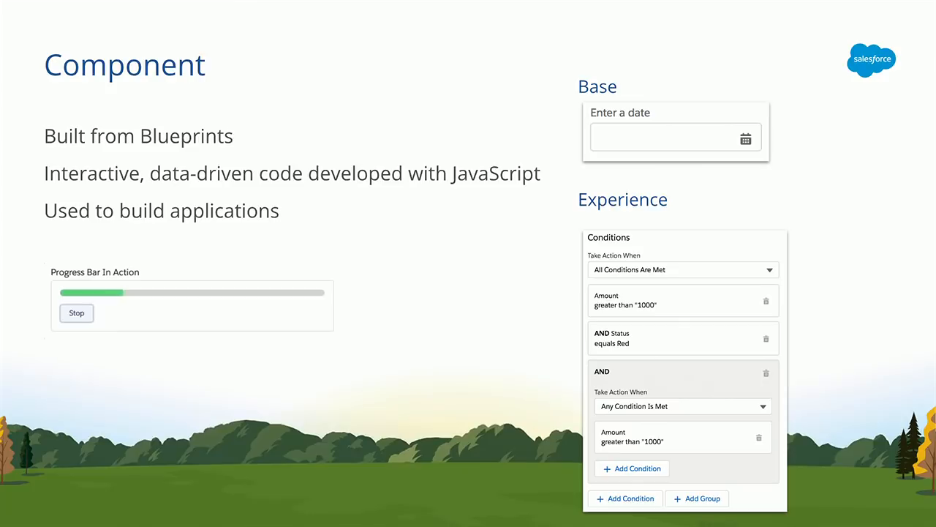
pyautogui.click(76, 312)
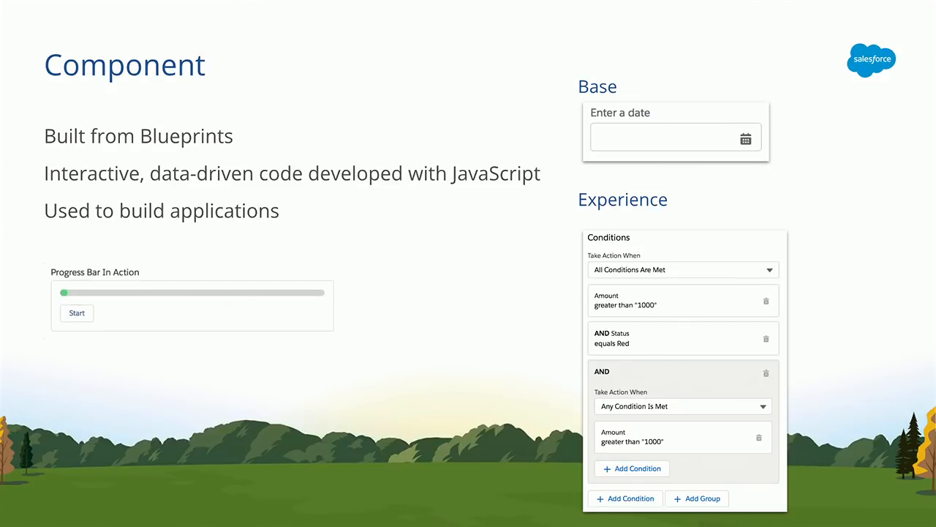
pyautogui.click(77, 313)
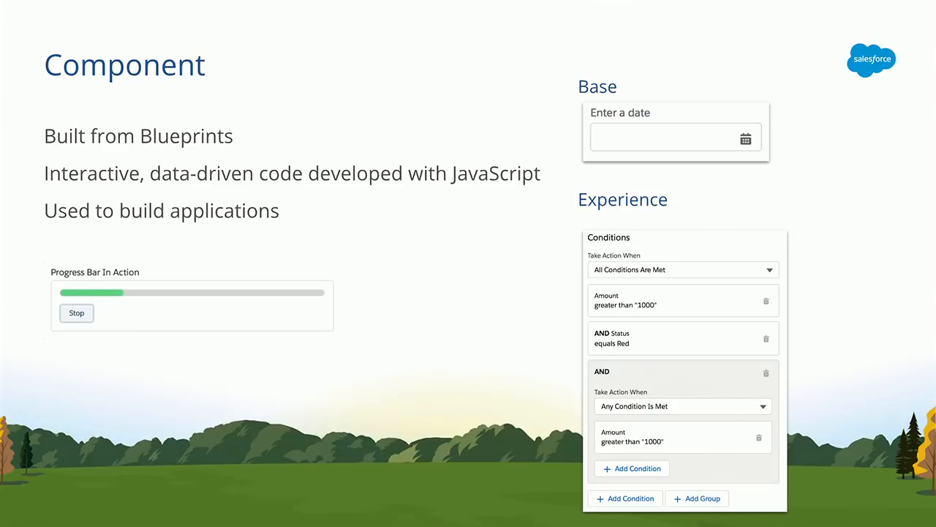
pyautogui.click(77, 313)
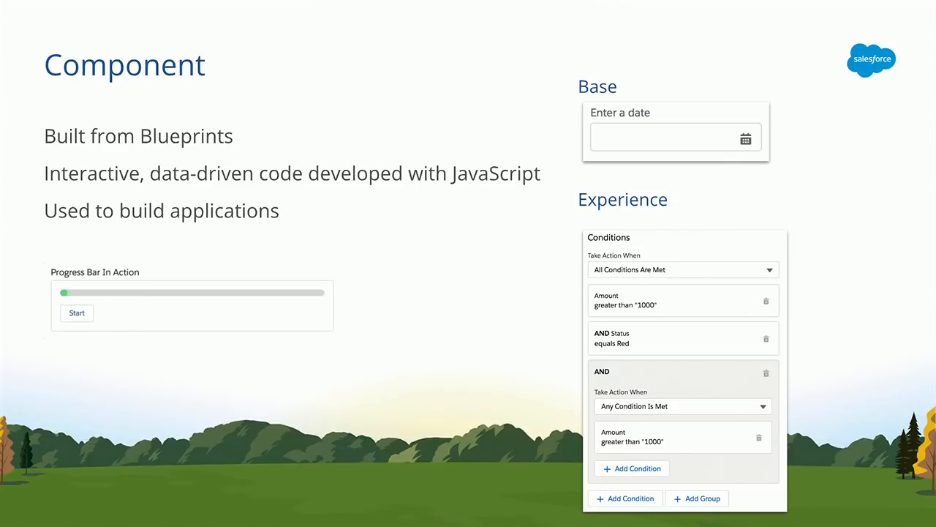
pyautogui.click(76, 313)
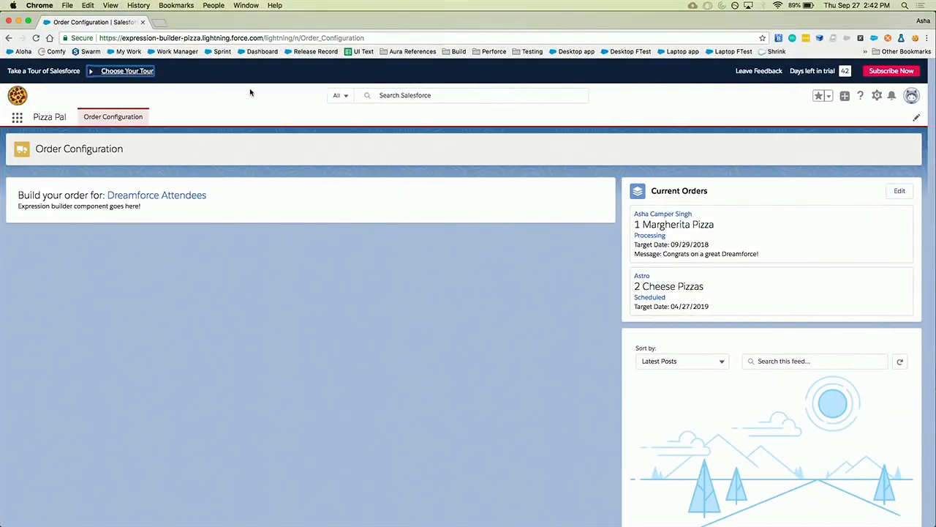
pyautogui.moveTo(277, 114)
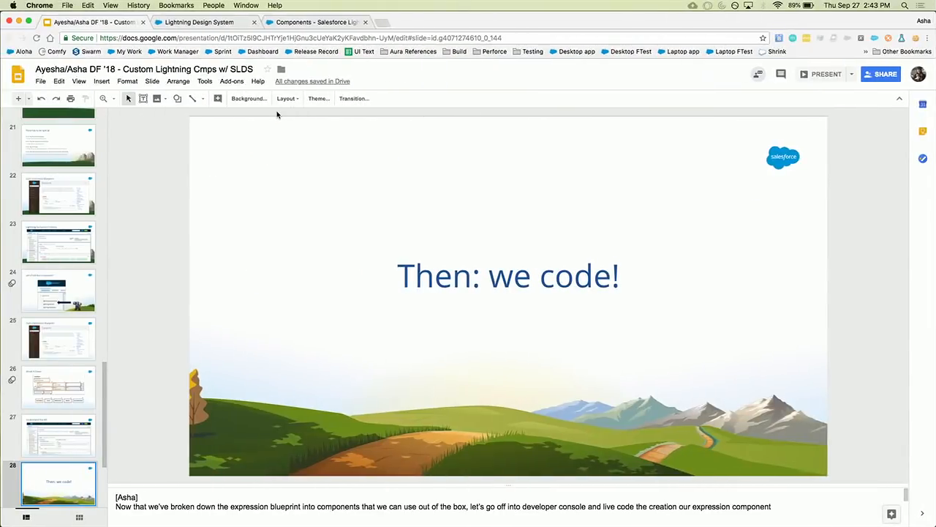
# Step: Browse the Lightning Design System component blueprints overview to the Expression blueprint
pyautogui.click(205, 22)
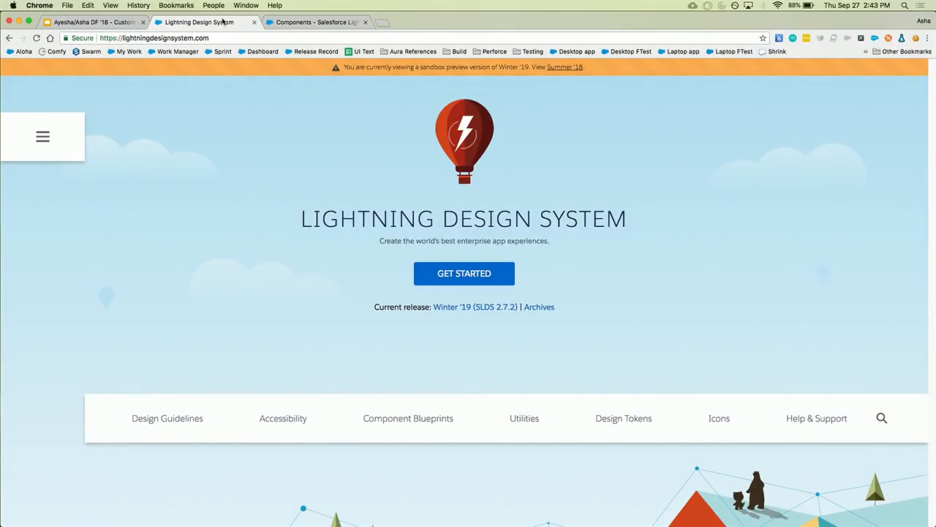
pyautogui.moveTo(400, 390)
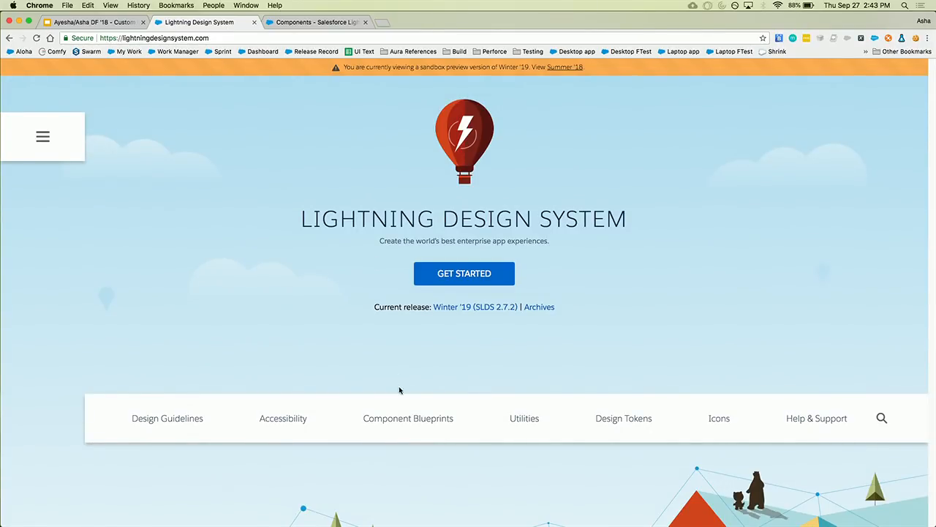
pyautogui.moveTo(406, 421)
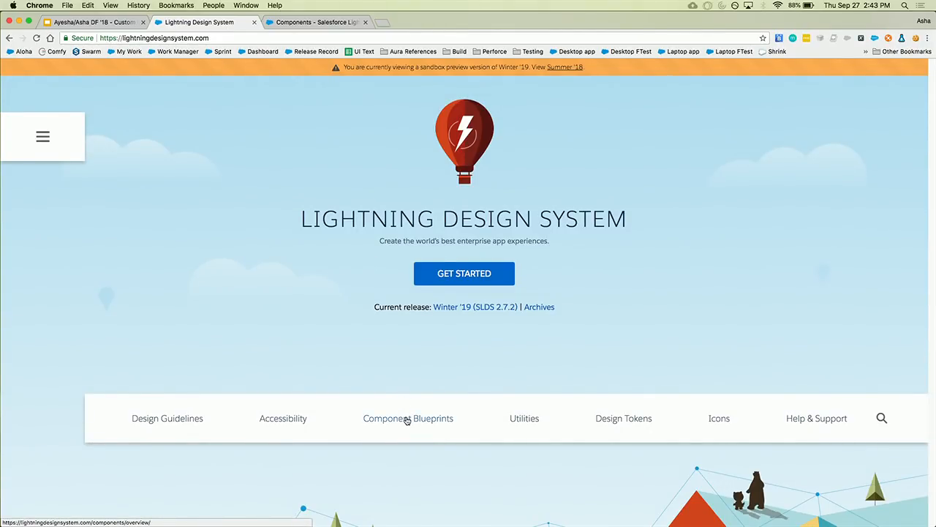
pyautogui.click(407, 418)
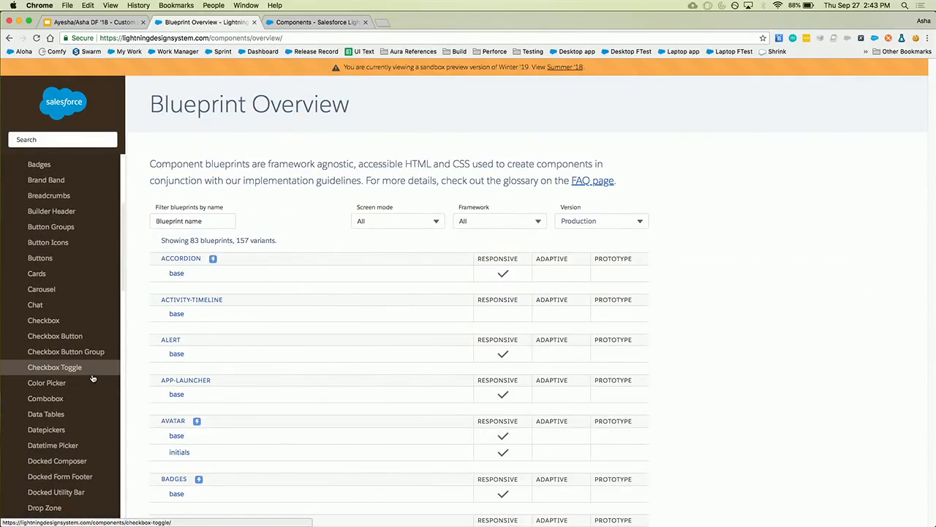
pyautogui.scroll(-3)
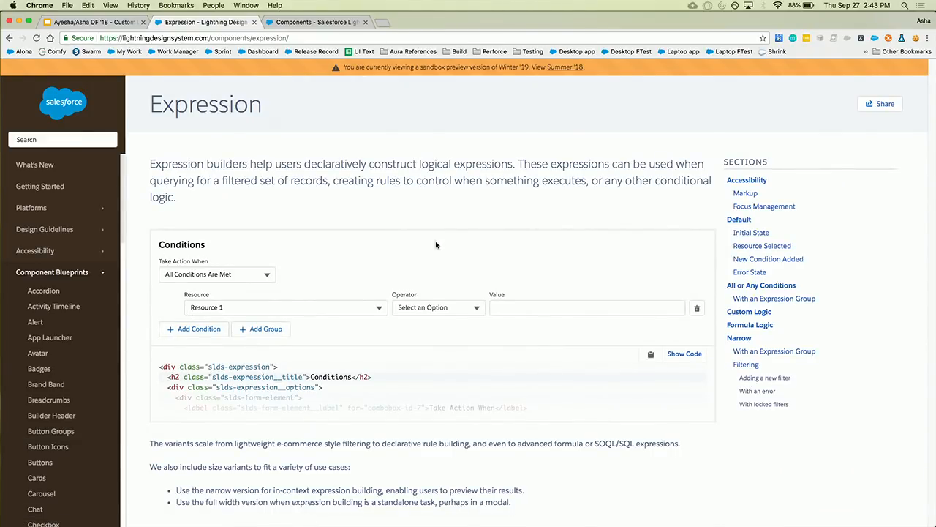
pyautogui.moveTo(472, 371)
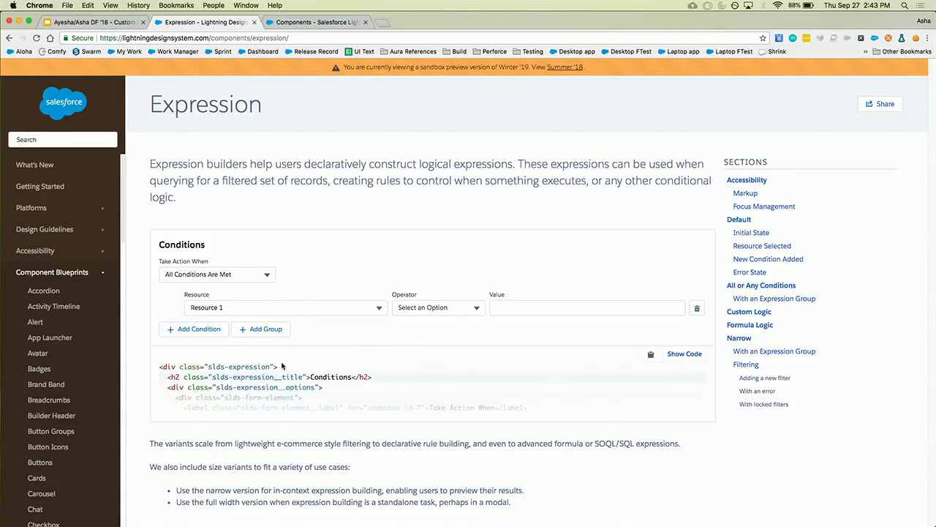
pyautogui.moveTo(454, 422)
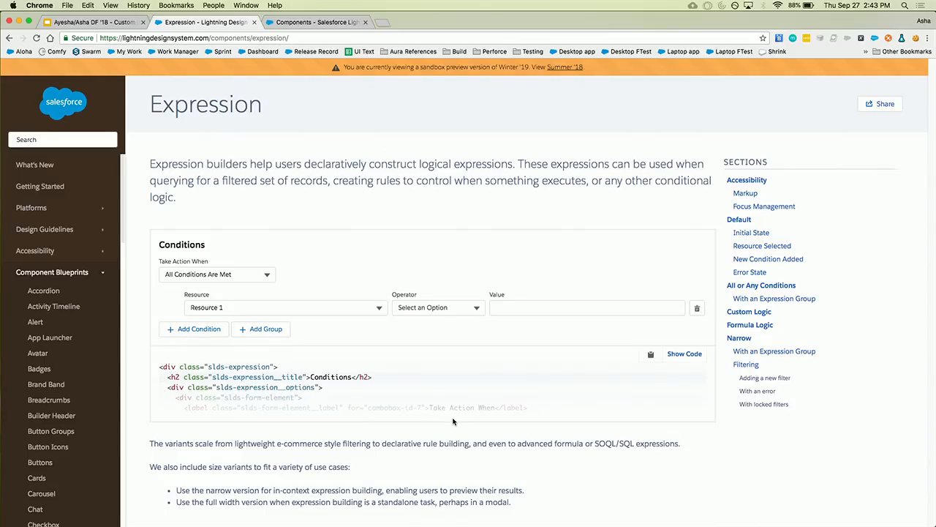
pyautogui.moveTo(553, 397)
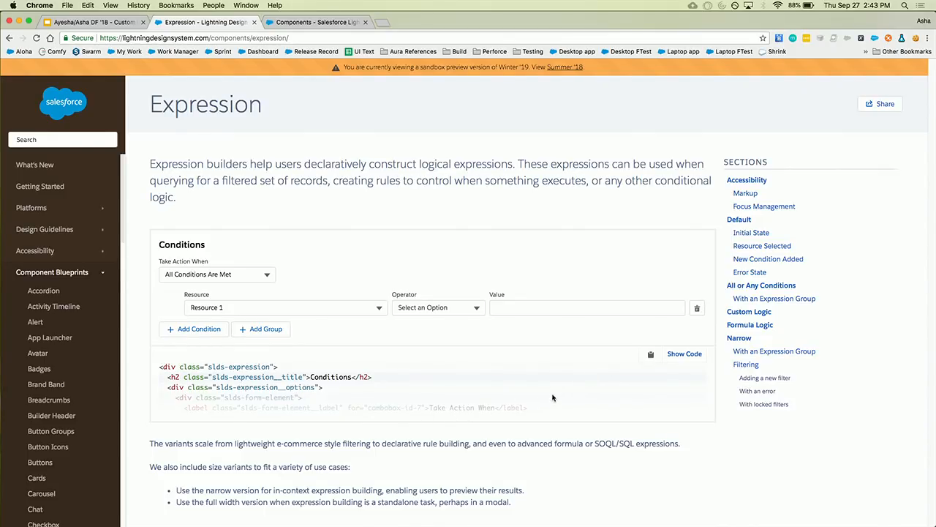
pyautogui.moveTo(651, 355)
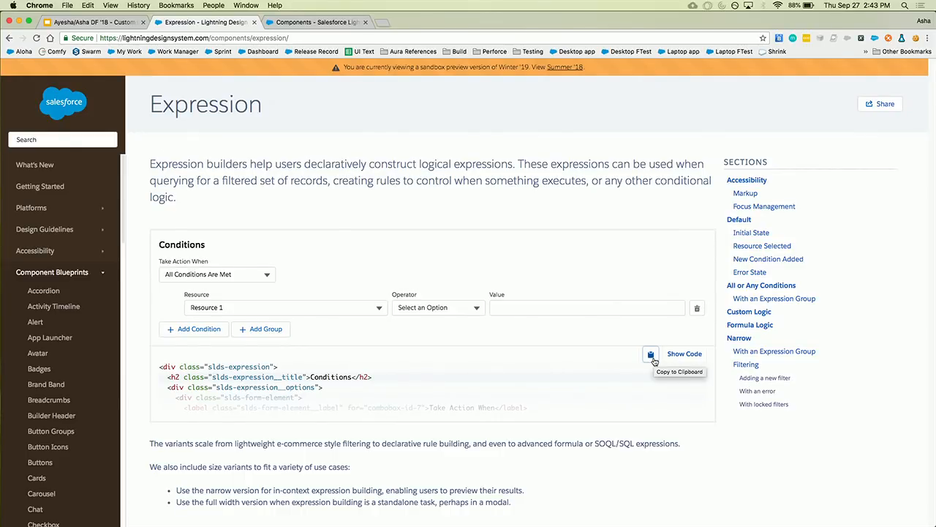
pyautogui.moveTo(642, 313)
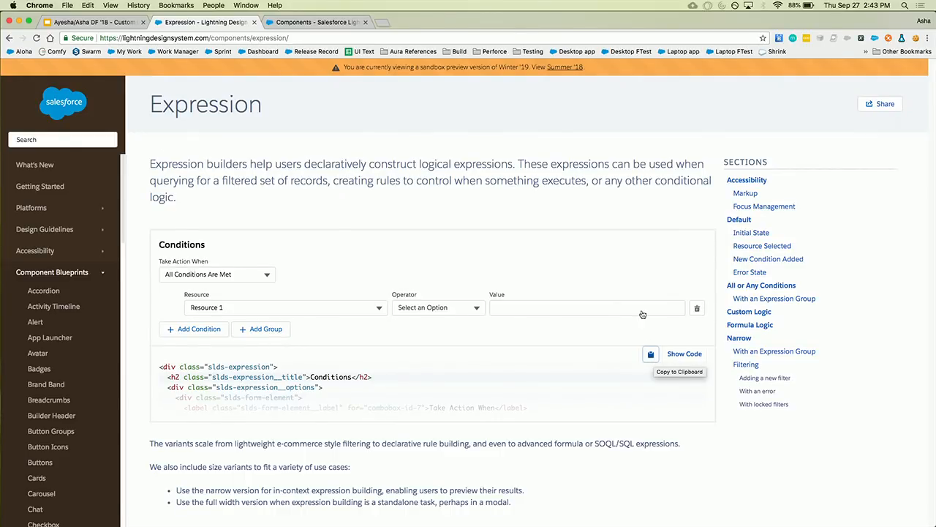
pyautogui.moveTo(640, 294)
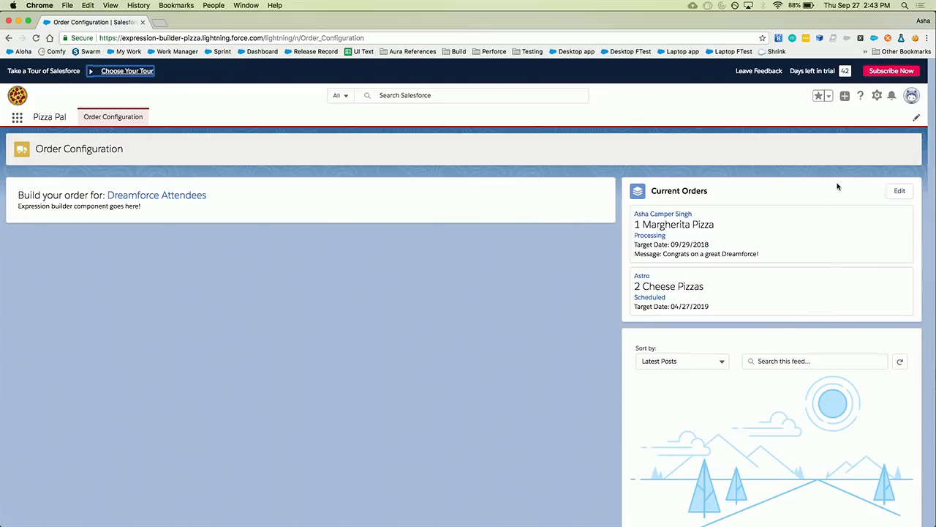
pyautogui.moveTo(862, 96)
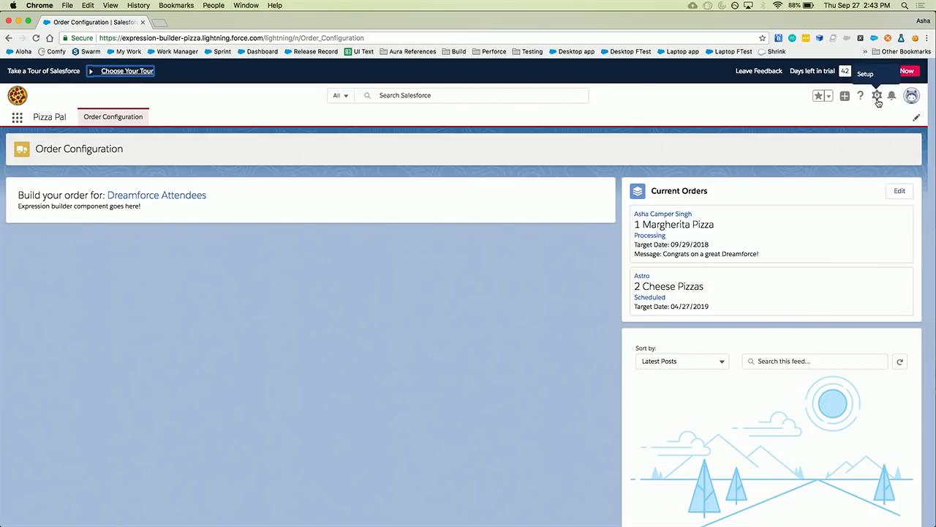
# Step: Launch the Developer Console and create a Lightning component bundle named copyPaste
pyautogui.click(884, 99)
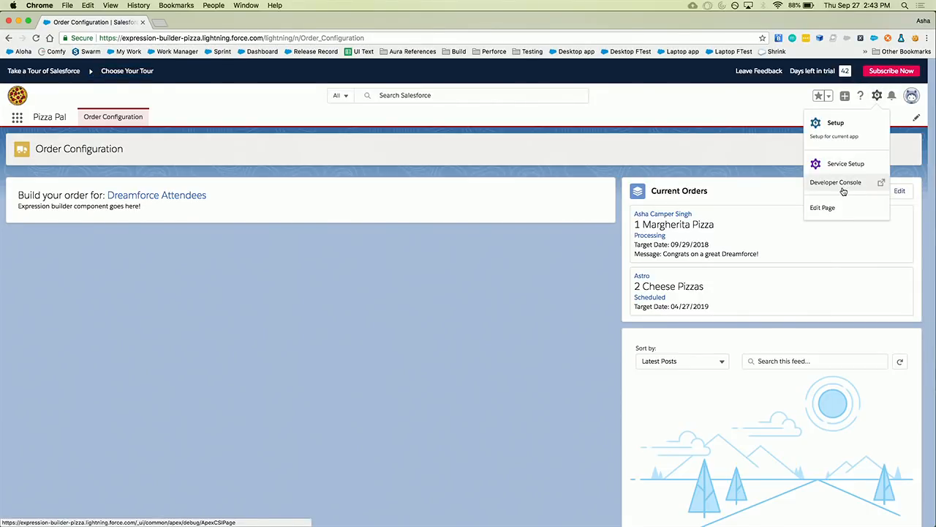
pyautogui.click(837, 182)
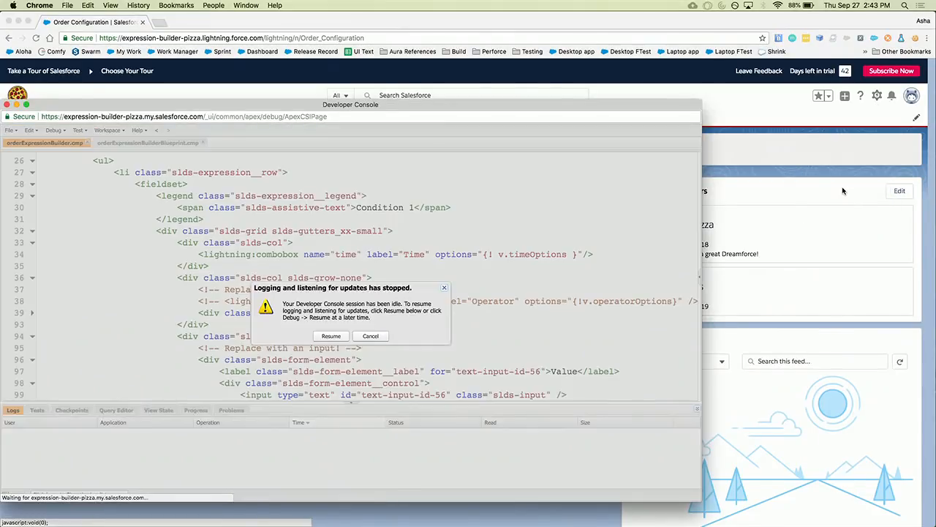
pyautogui.click(330, 336)
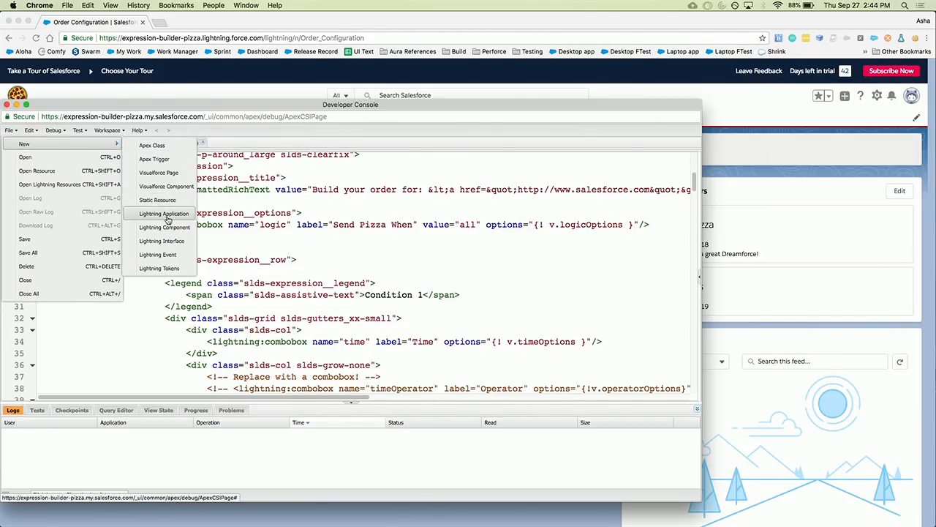
pyautogui.click(164, 227)
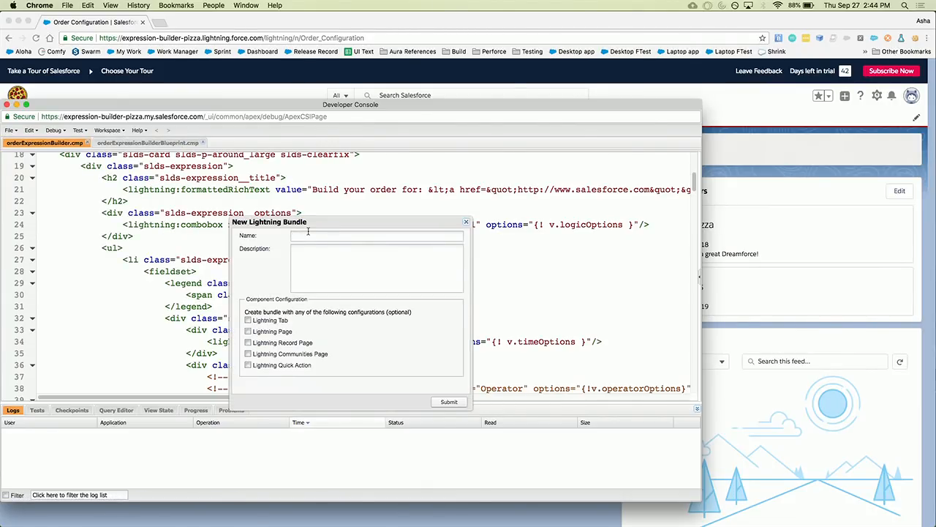
pyautogui.write('copyPaste')
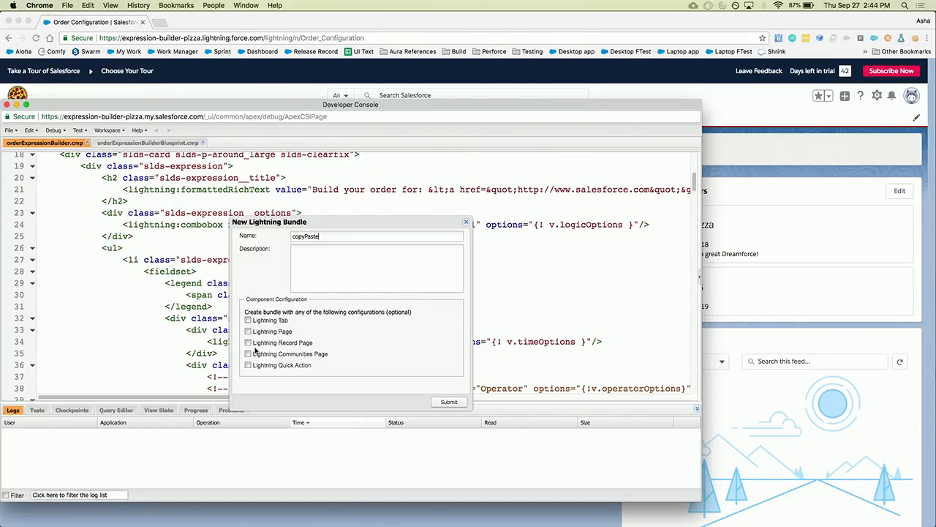
pyautogui.click(448, 402)
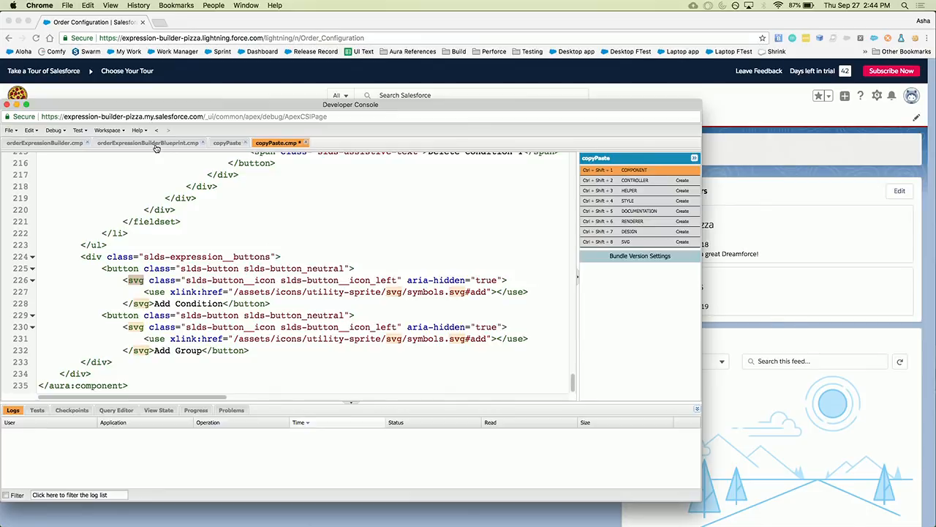
# Step: Open the orderExpressionBuilderBlueprint.cmp markup tab to review its Conditions code
pyautogui.click(148, 143)
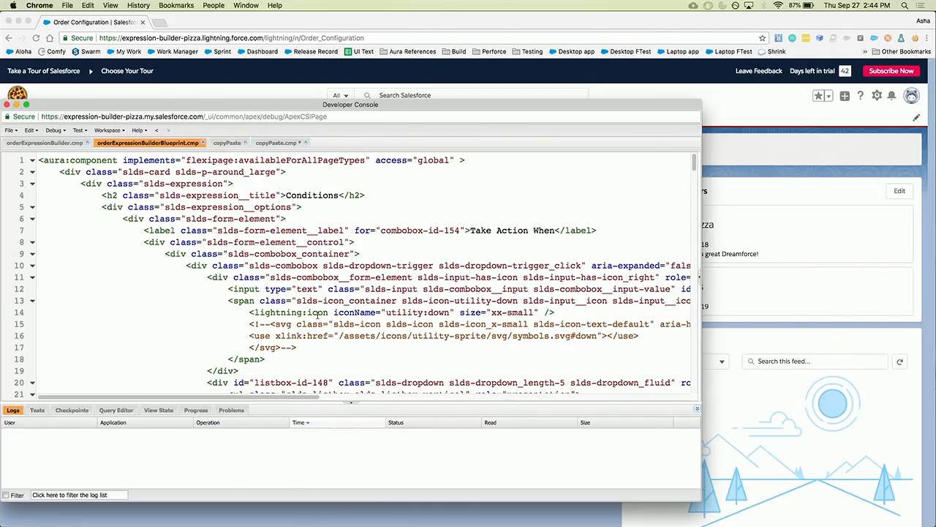
pyautogui.moveTo(822, 172)
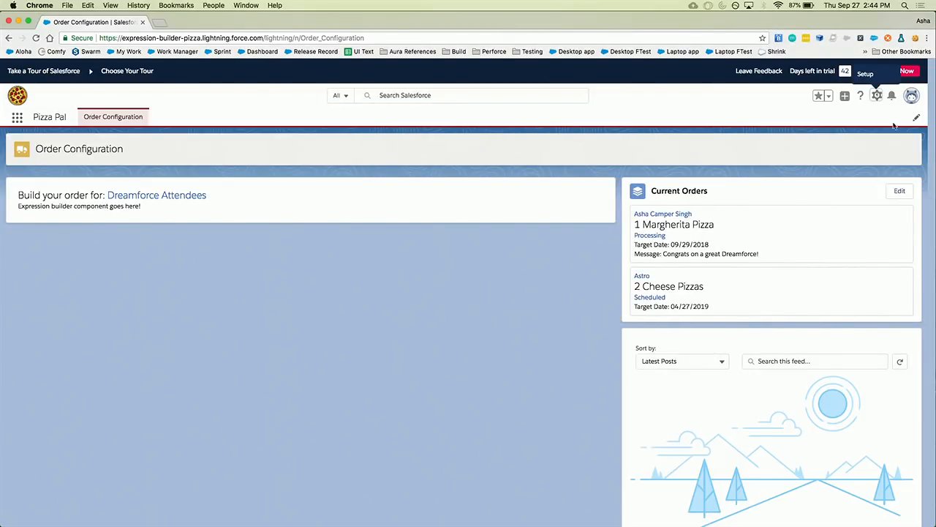
pyautogui.moveTo(893, 99)
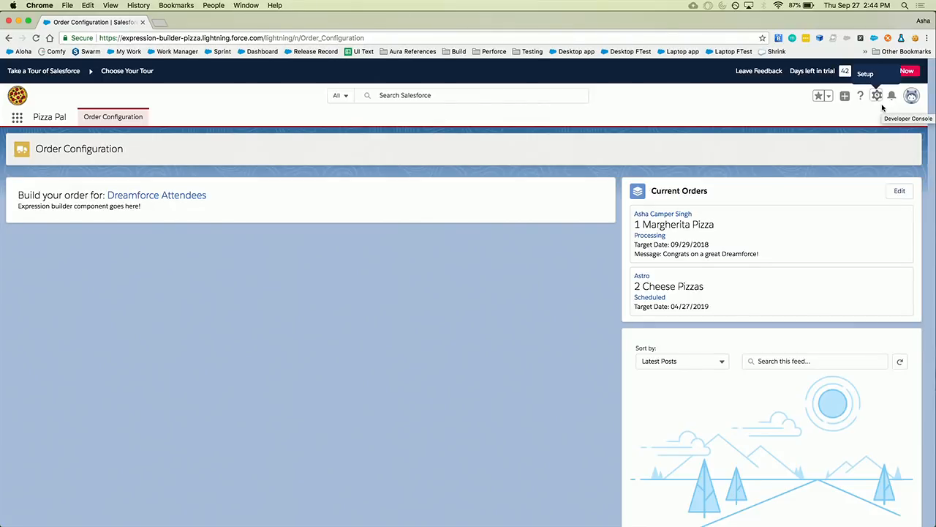
# Step: Place orderExpressionBuilderBlueprint under the order card via Edit Page, then go back
pyautogui.click(883, 96)
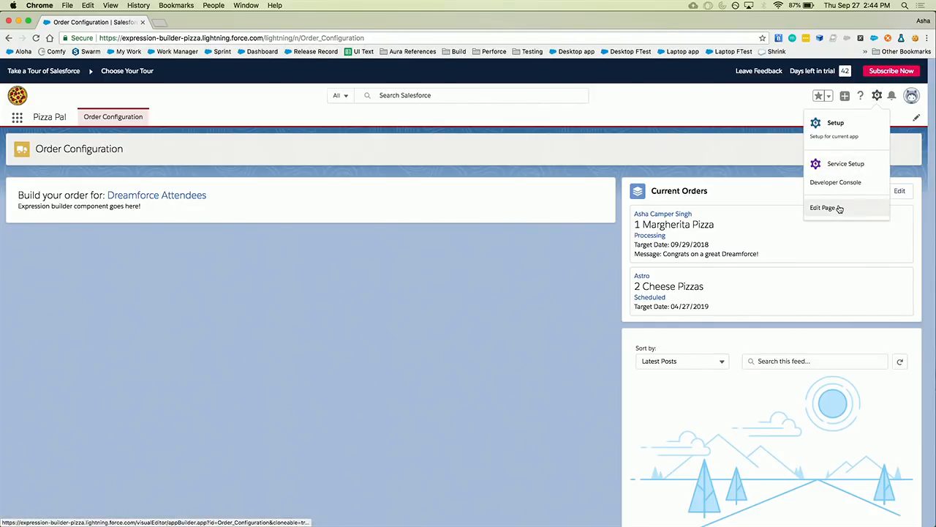
pyautogui.click(823, 208)
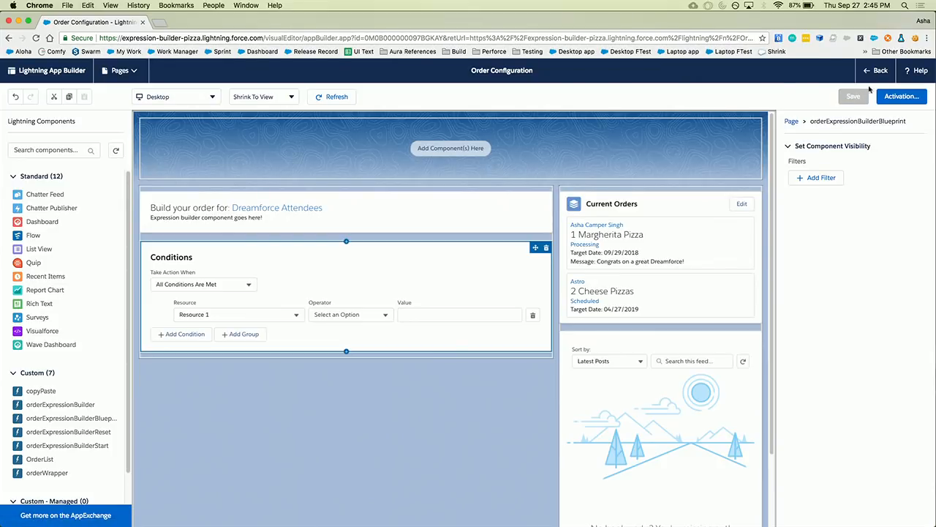
pyautogui.click(866, 71)
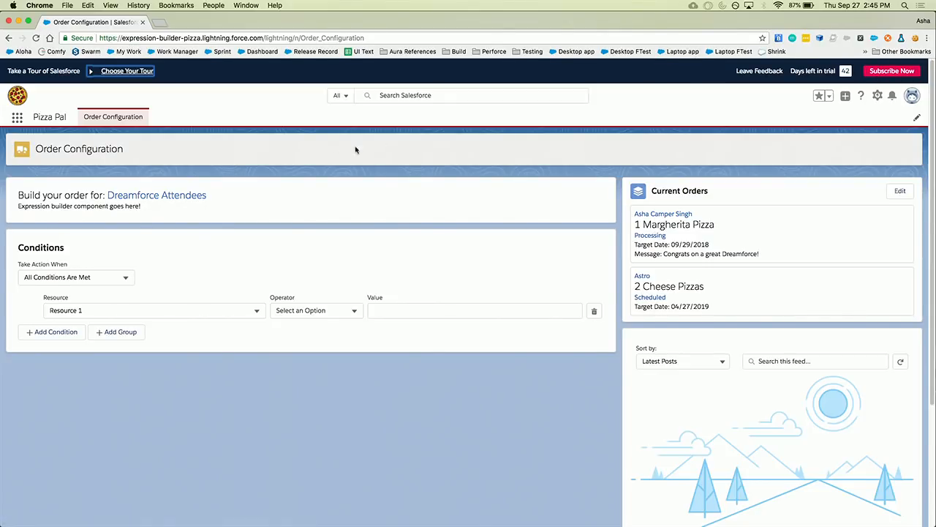
# Step: Try the Take Action When, Operator and Resource fields to confirm they don't respond
pyautogui.click(76, 277)
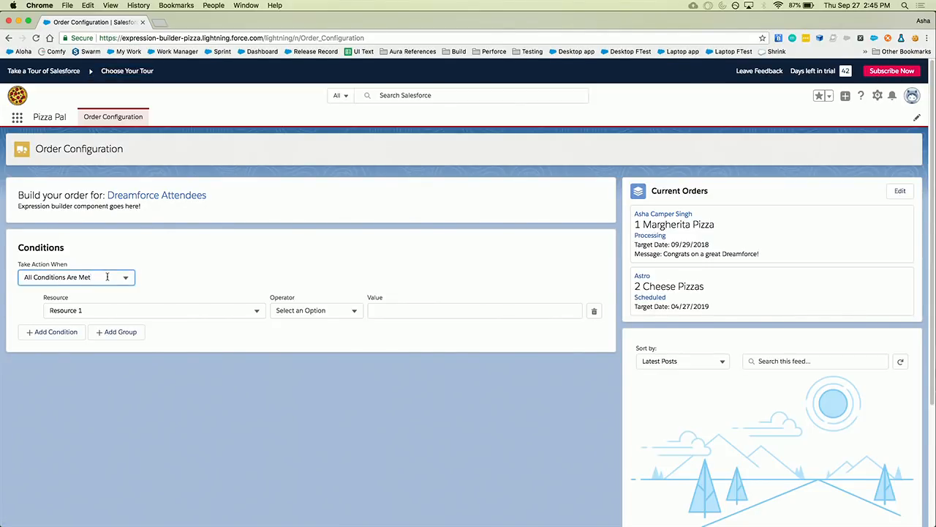
pyautogui.click(315, 311)
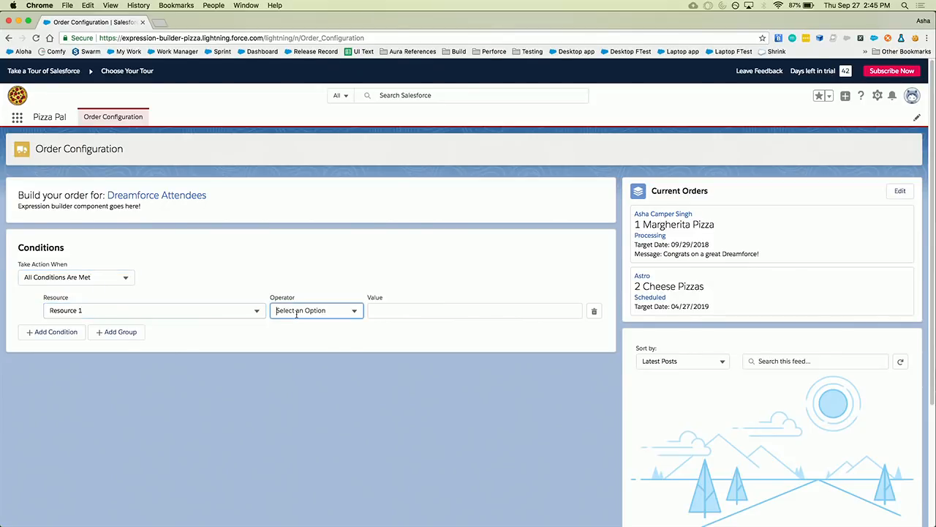
pyautogui.click(150, 311)
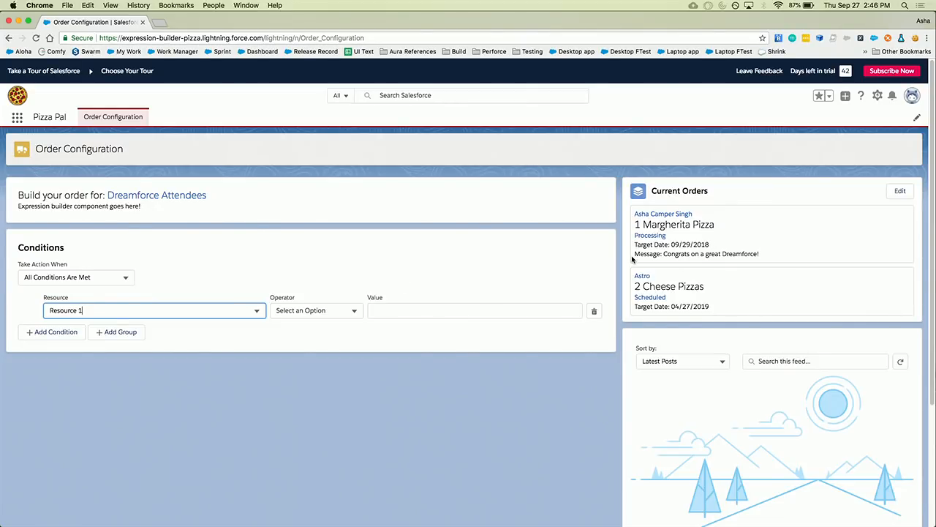
pyautogui.click(872, 96)
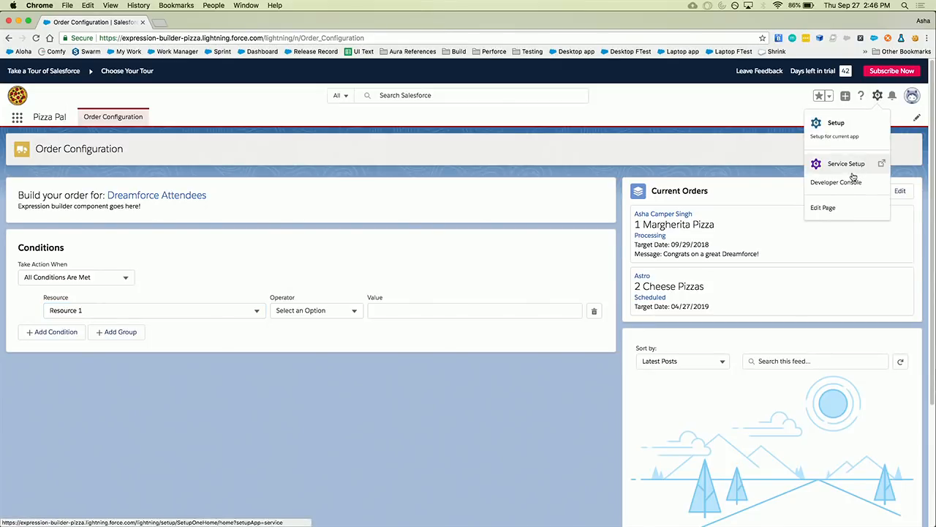
# Step: Swap the placeholder card for the orderExpressionBuilder component in Edit Page
pyautogui.click(823, 208)
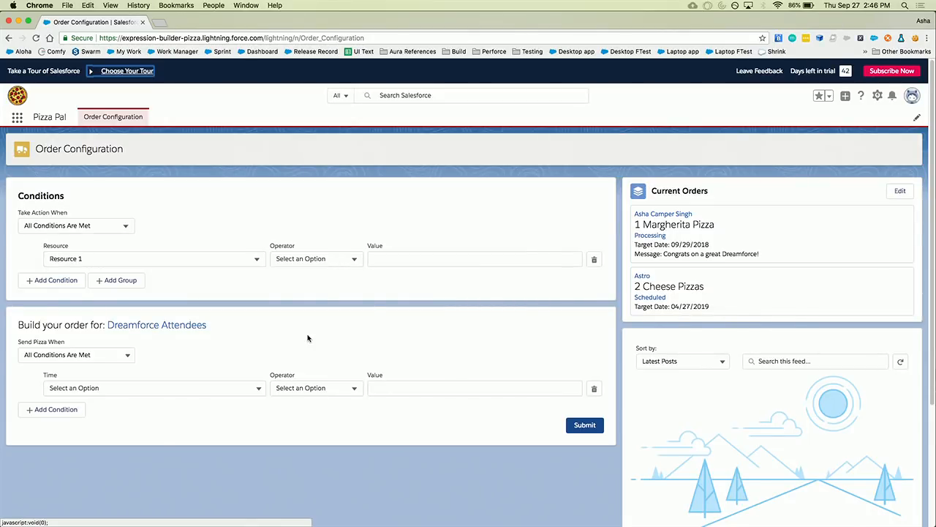
pyautogui.moveTo(307, 337)
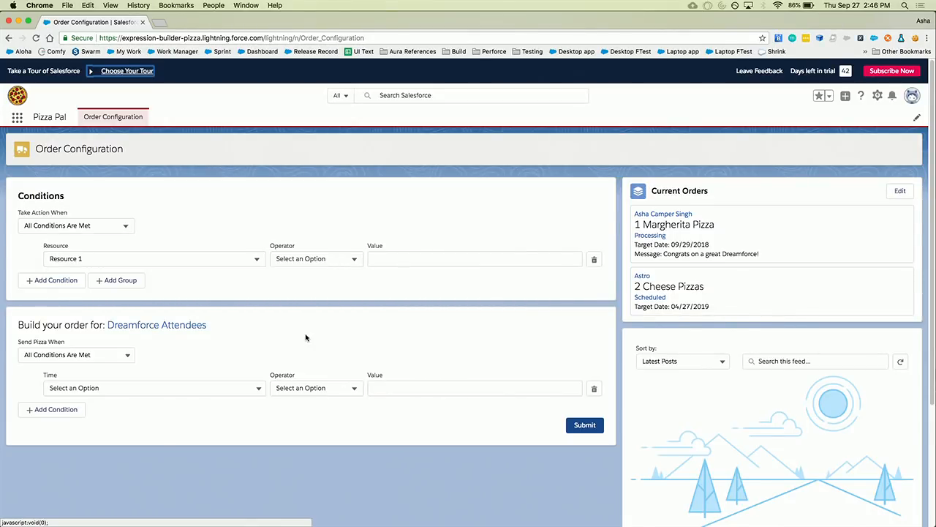
# Step: Set Send Pizza When to Any Condition Is Met and the condition's Time to Day
pyautogui.click(76, 355)
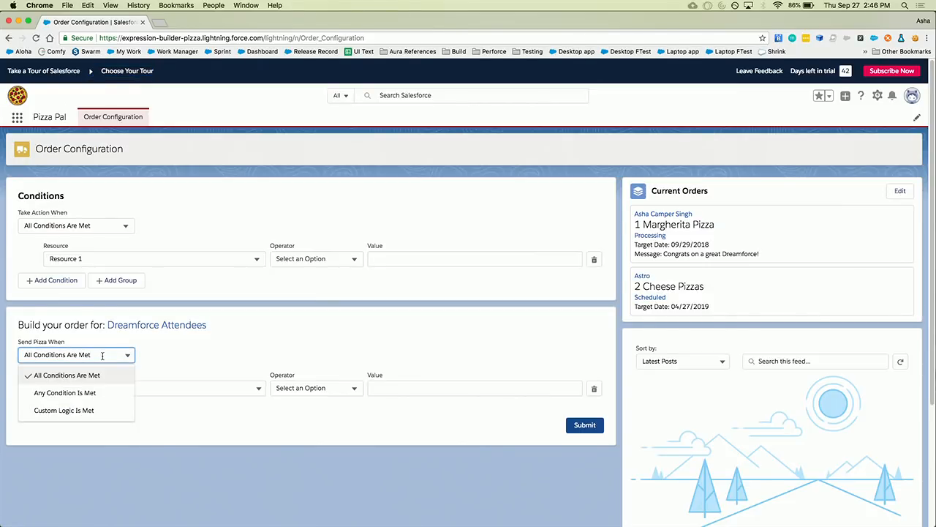
pyautogui.moveTo(93, 379)
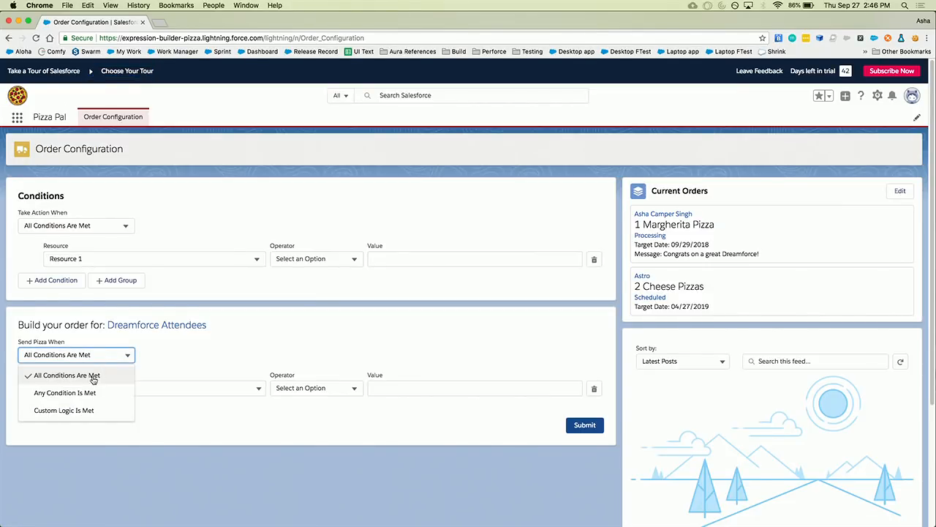
pyautogui.click(64, 392)
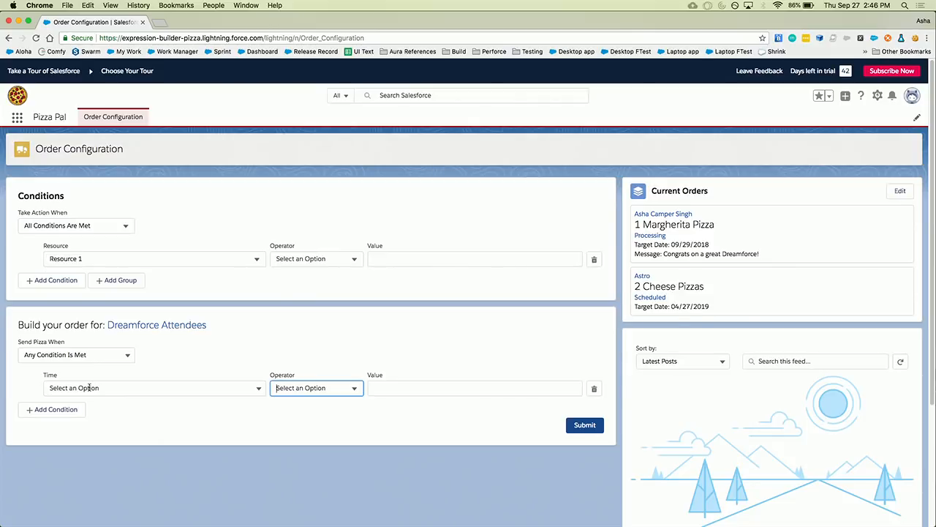
pyautogui.click(154, 388)
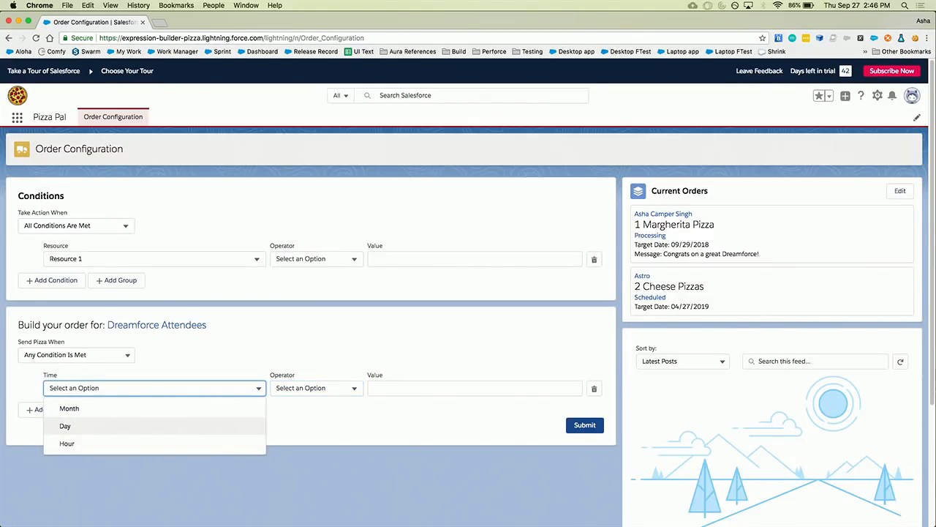
pyautogui.click(64, 426)
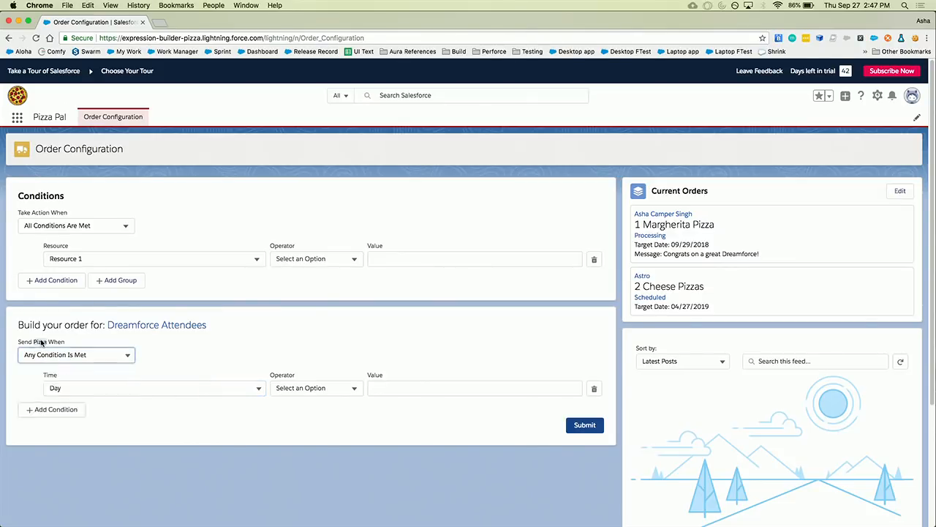
pyautogui.click(76, 355)
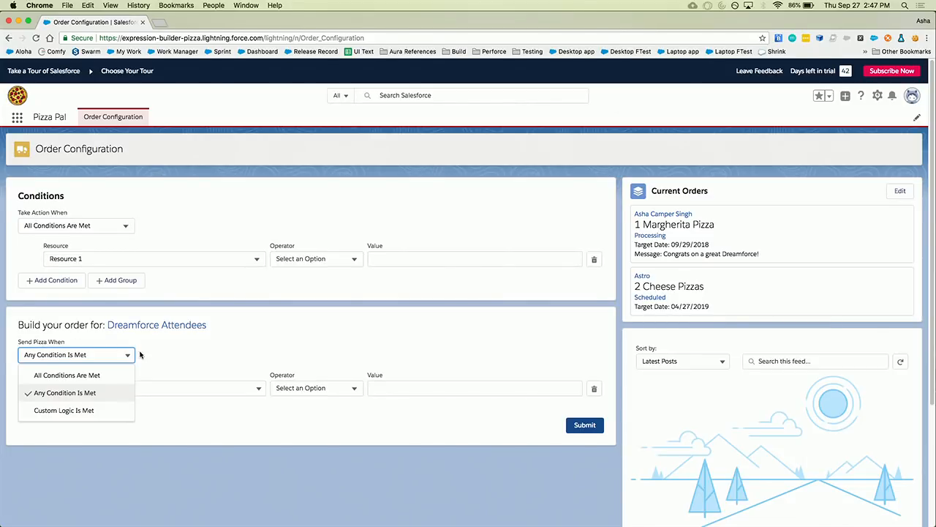
pyautogui.click(65, 392)
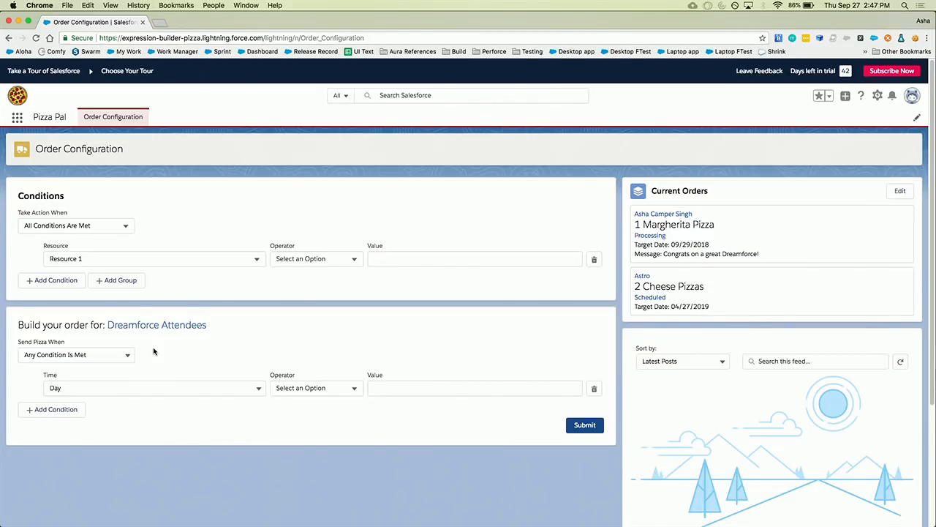
pyautogui.moveTo(63, 377)
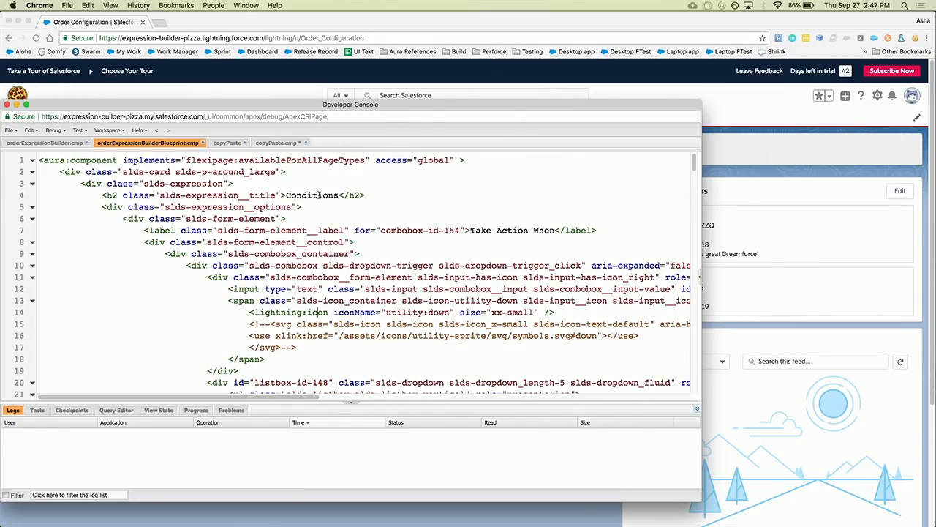
pyautogui.moveTo(308, 215)
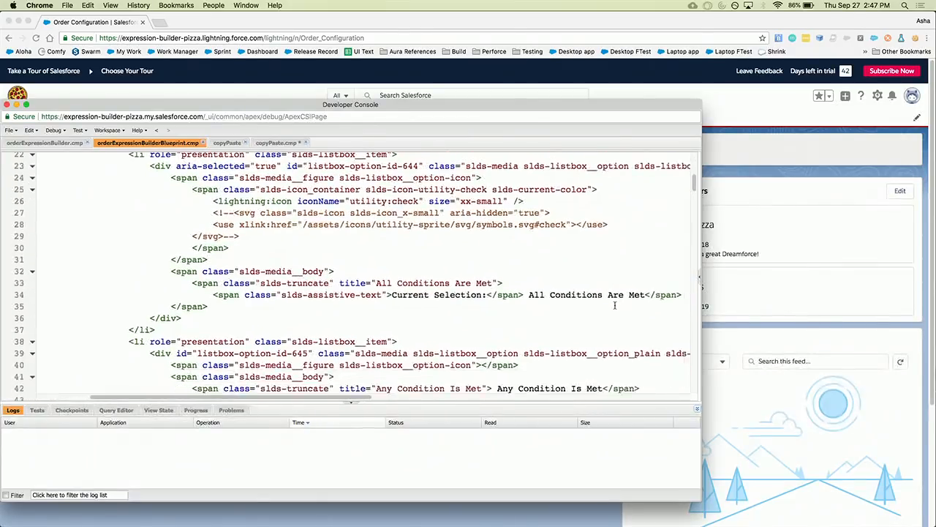
# Step: Fold the Take Action When block on line 6, then return to the Expression docs
pyautogui.scroll(-3)
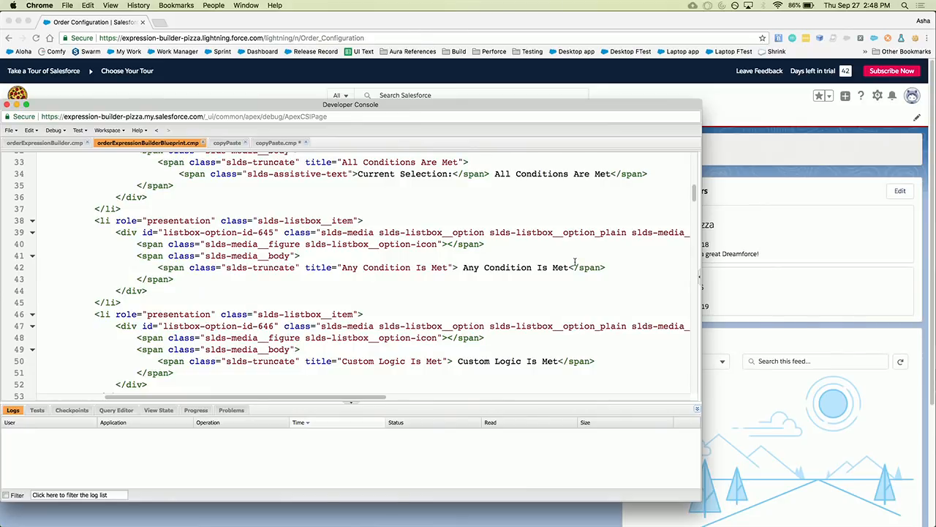
pyautogui.scroll(-3)
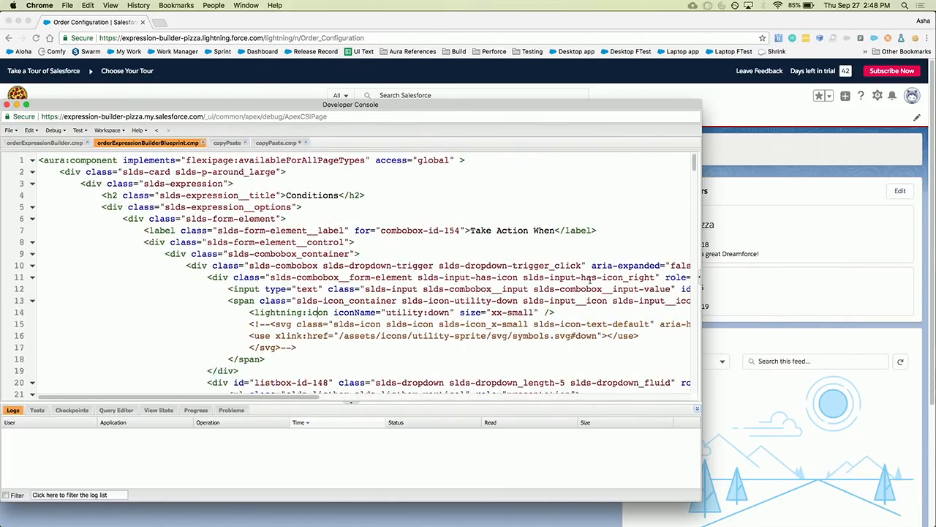
pyautogui.moveTo(35, 223)
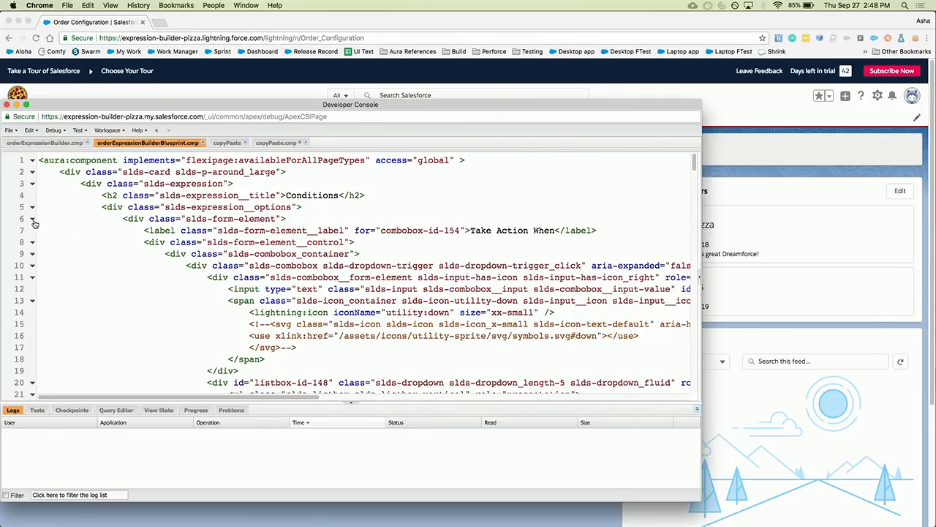
pyautogui.click(33, 223)
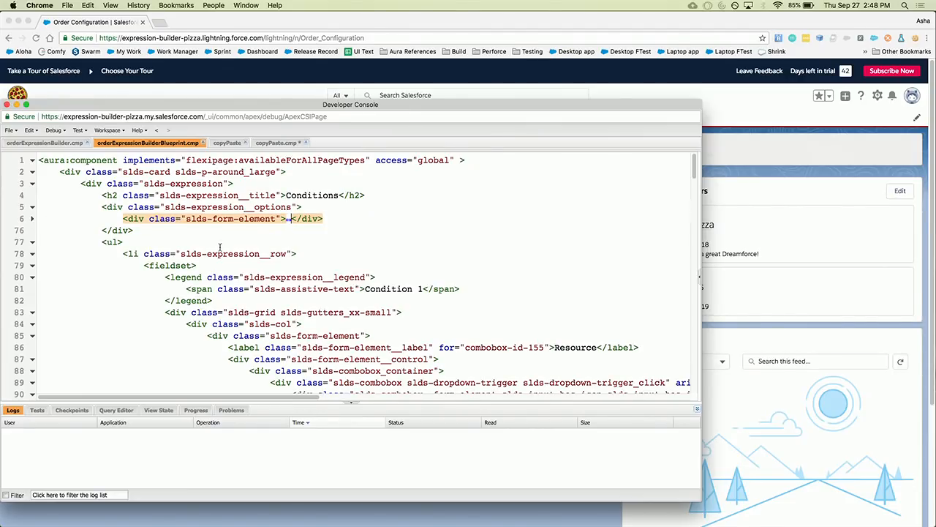
pyautogui.click(314, 22)
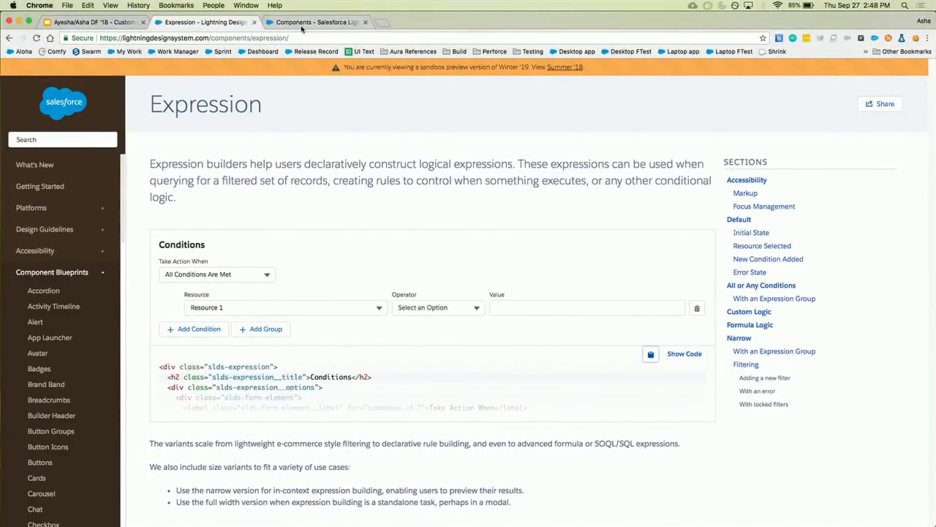
# Step: Open the lightning:combobox reference in the Component Library and view its example code
pyautogui.click(316, 22)
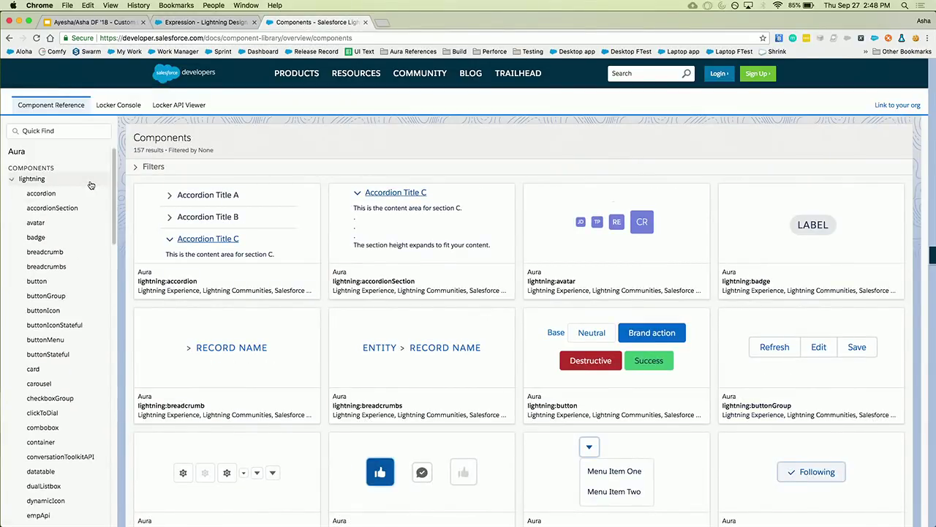
pyautogui.click(27, 428)
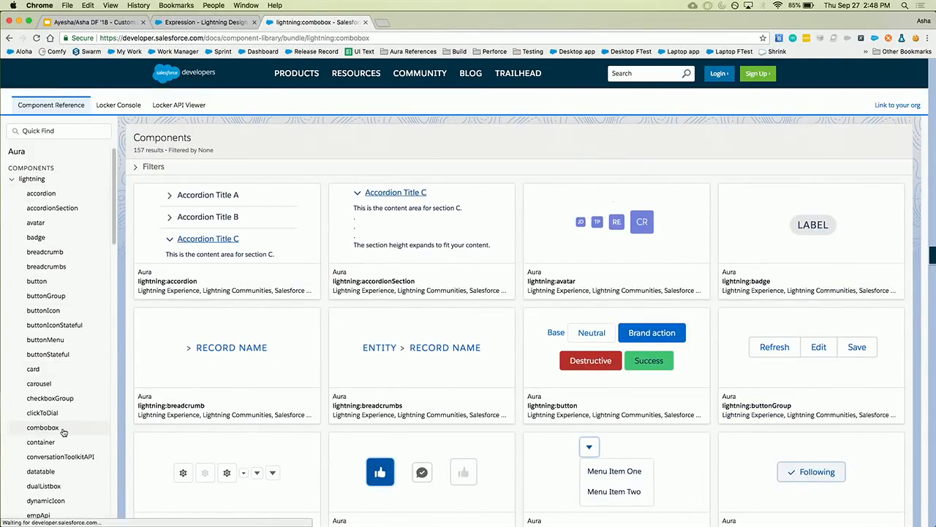
pyautogui.click(42, 430)
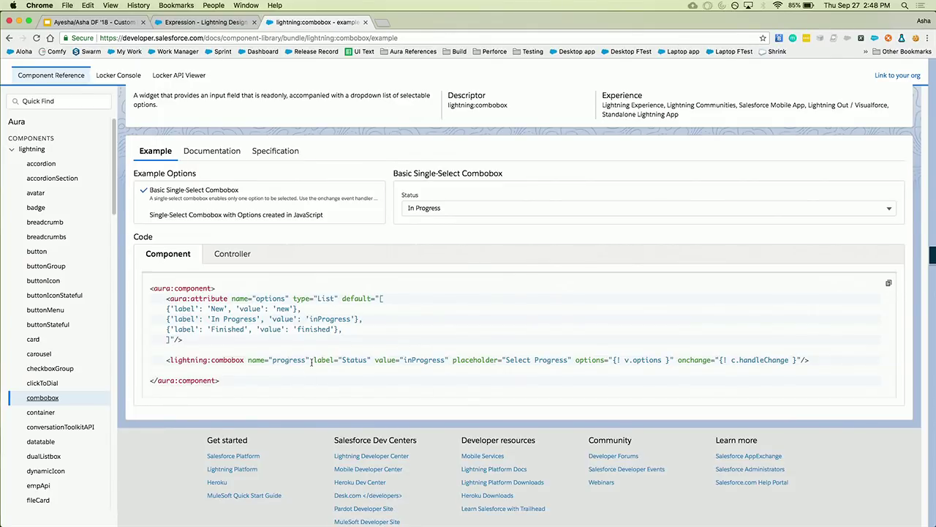
pyautogui.moveTo(476, 360)
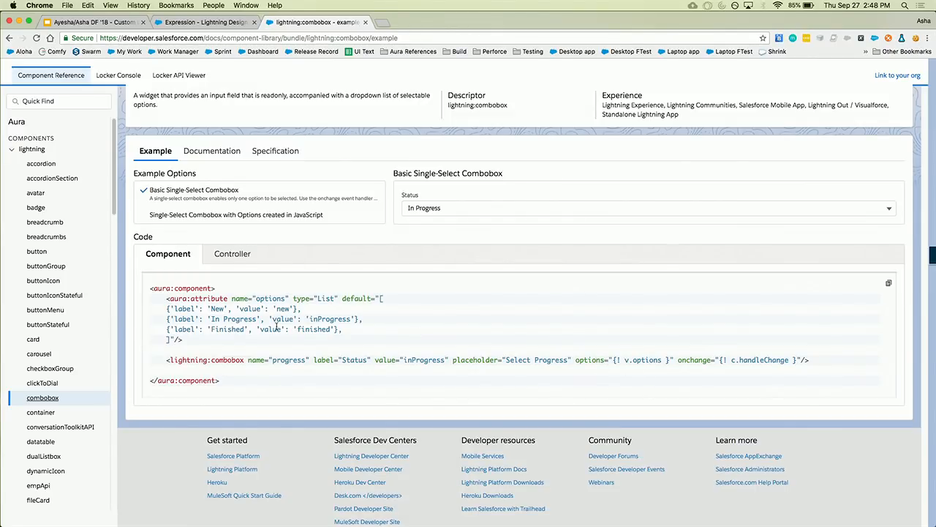
pyautogui.moveTo(208, 337)
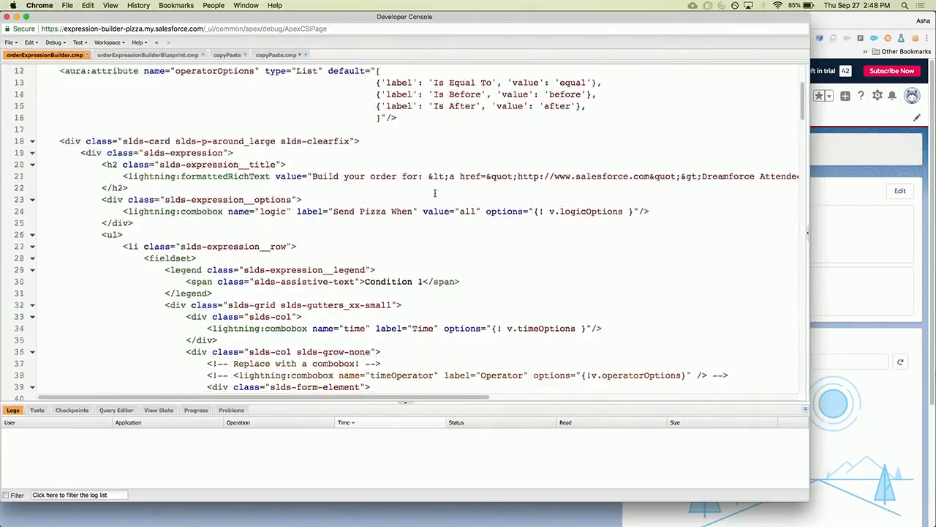
pyautogui.scroll(3)
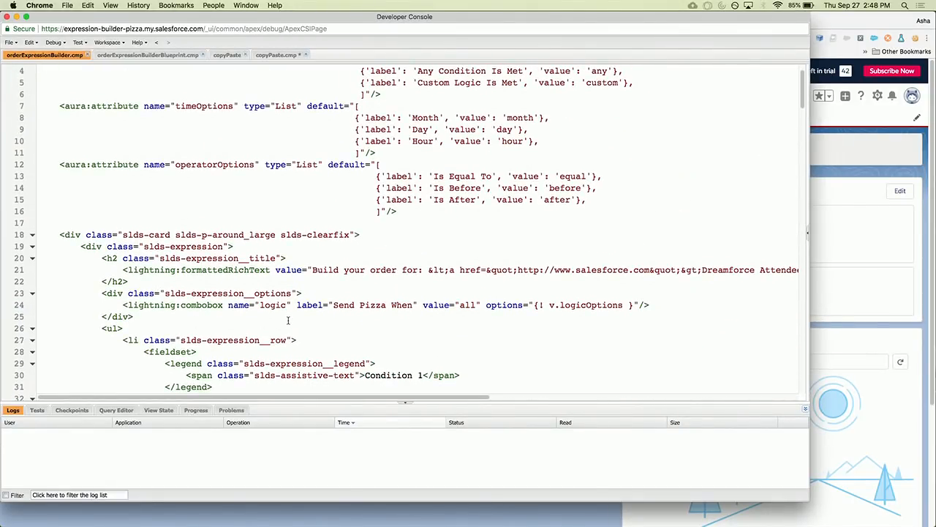
pyautogui.scroll(-3)
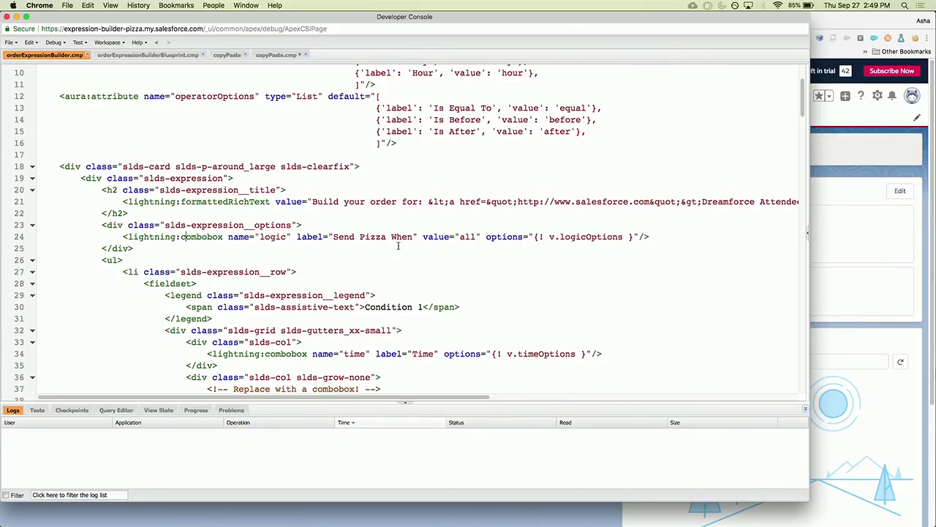
pyautogui.moveTo(363, 247)
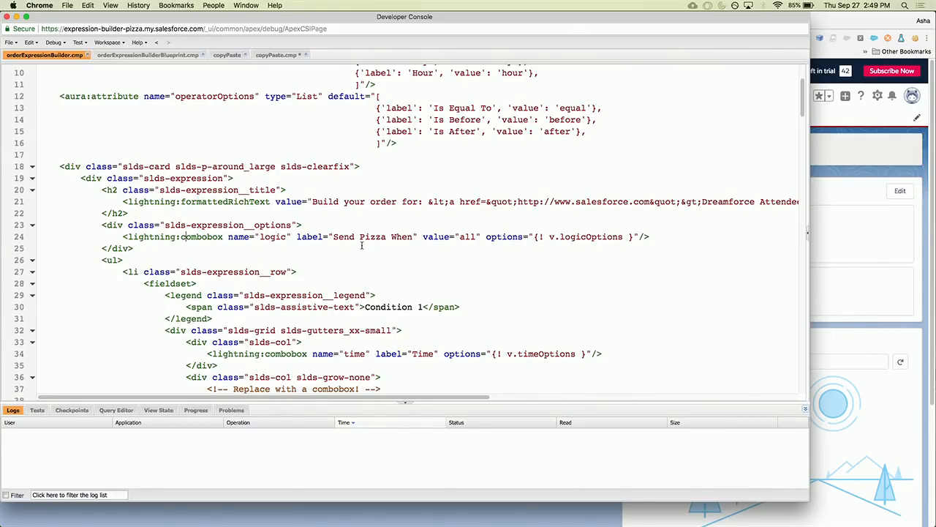
pyautogui.moveTo(526, 265)
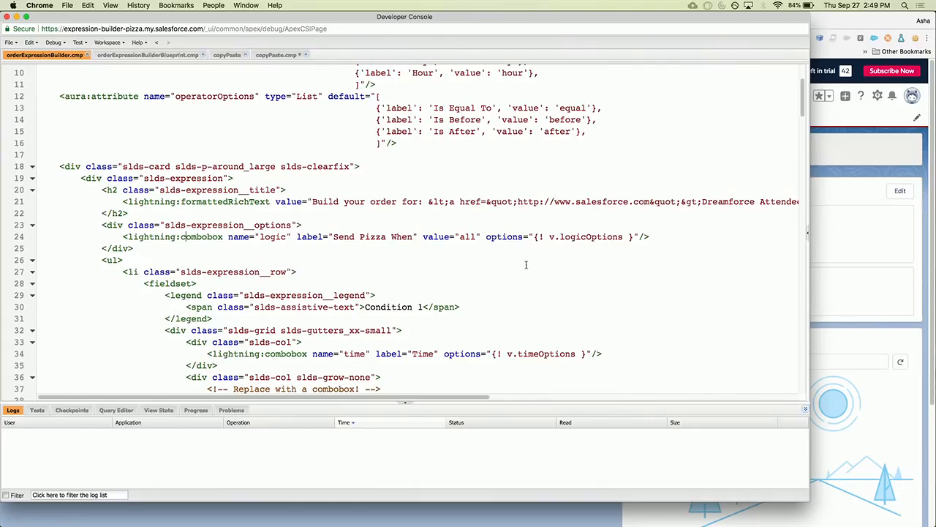
pyautogui.doubleClick(592, 237)
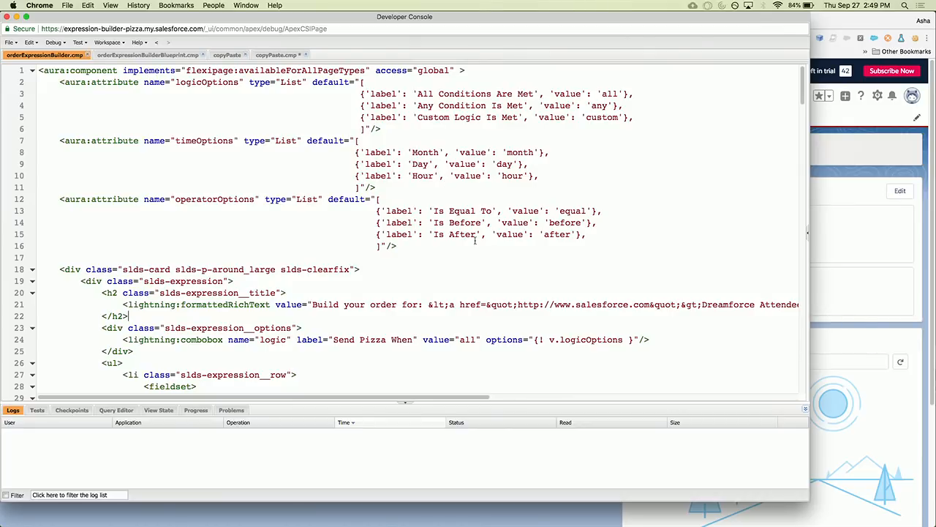
pyautogui.scroll(-3)
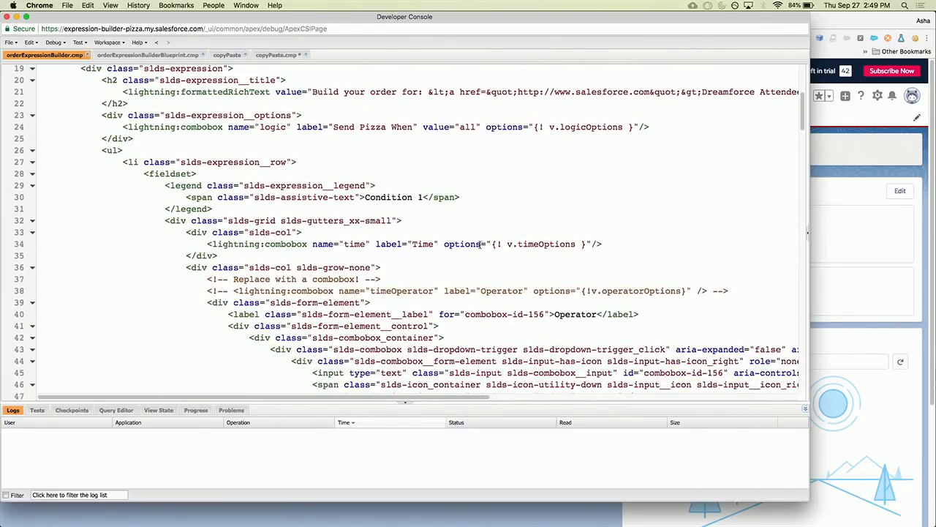
pyautogui.scroll(-3)
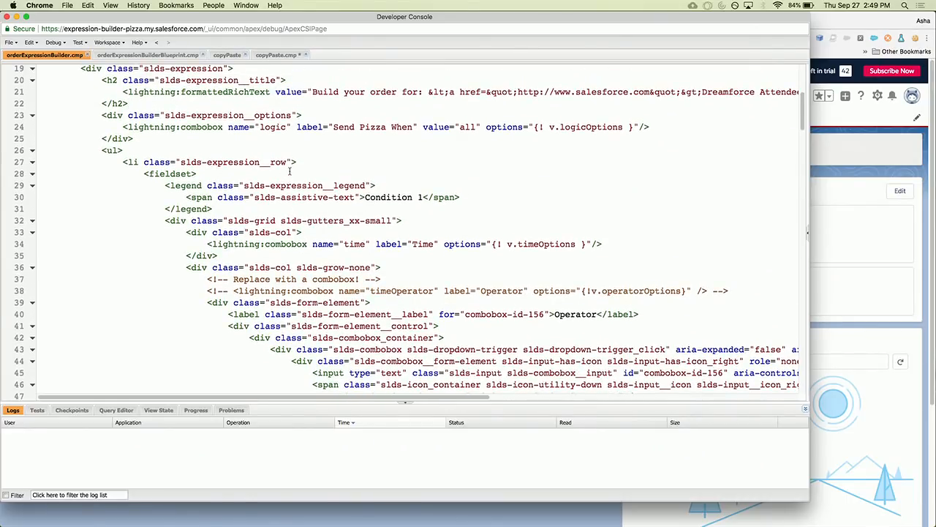
pyautogui.moveTo(327, 243)
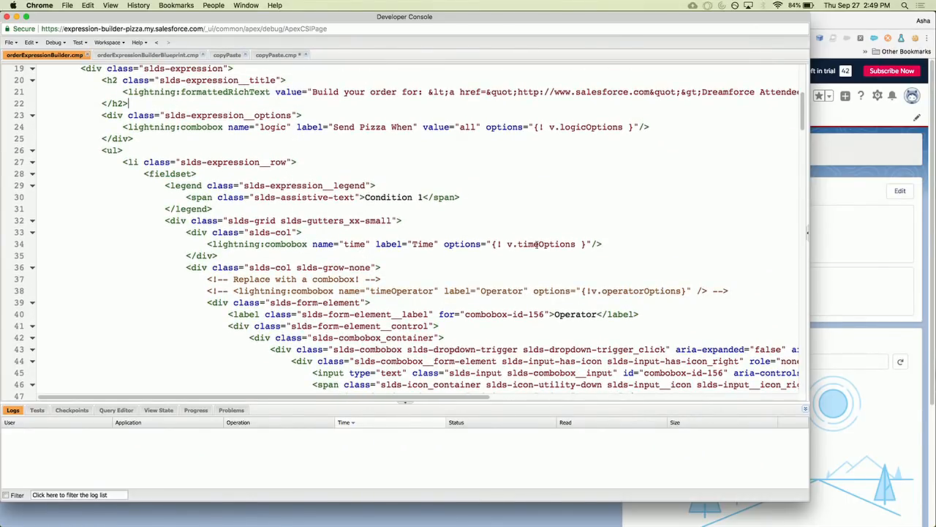
pyautogui.doubleClick(546, 244)
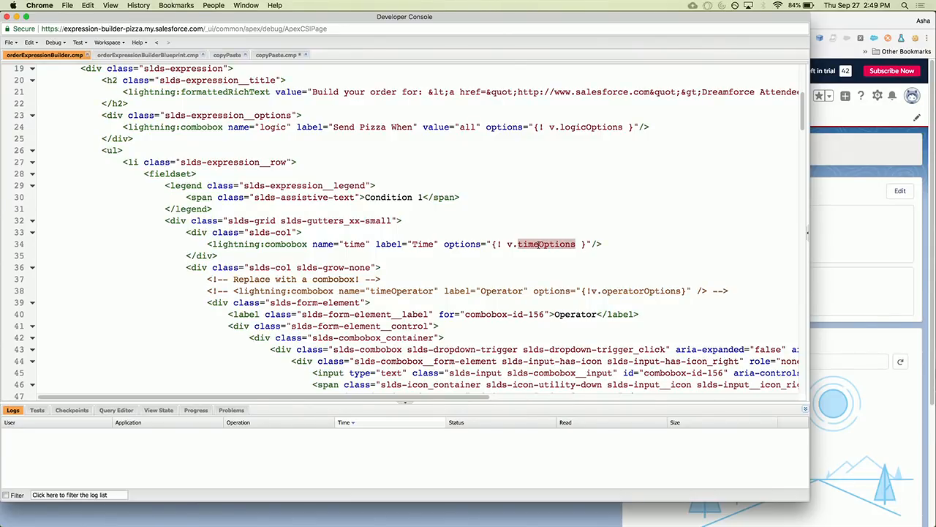
pyautogui.scroll(-3)
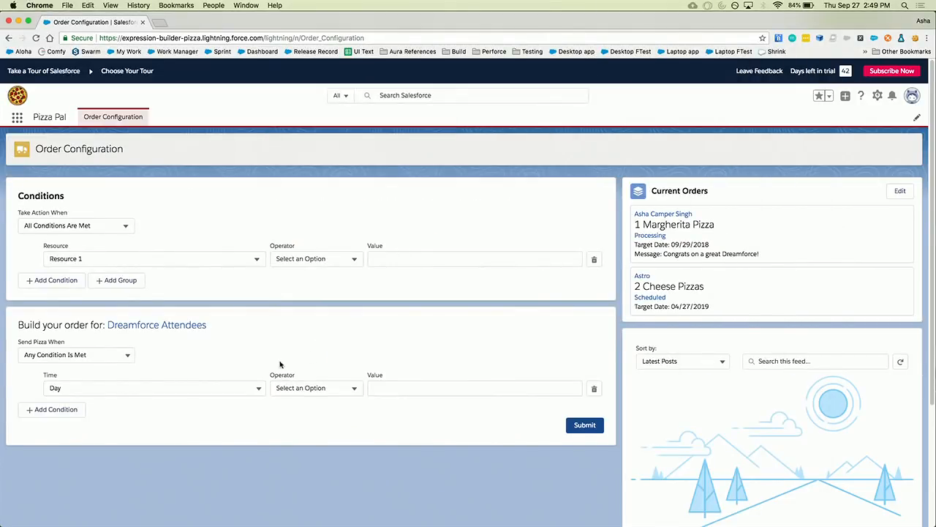
pyautogui.click(316, 388)
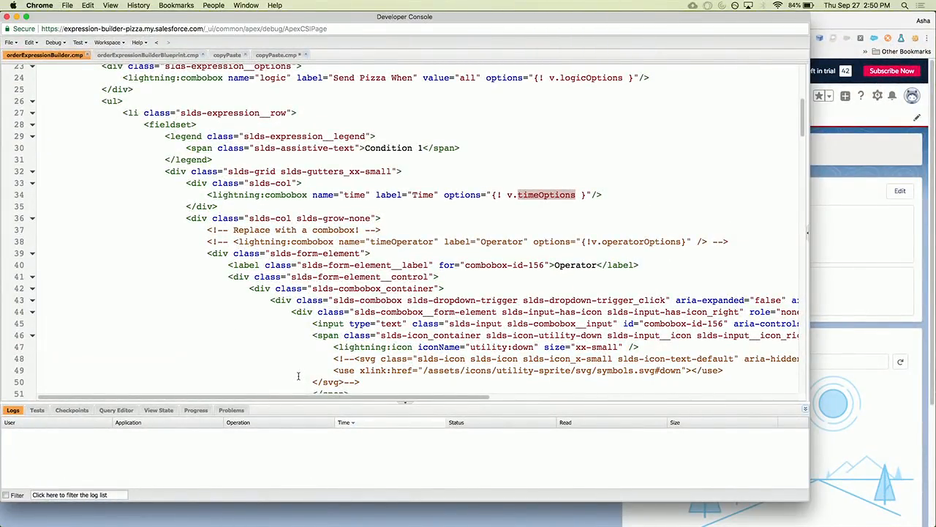
pyautogui.moveTo(293, 310)
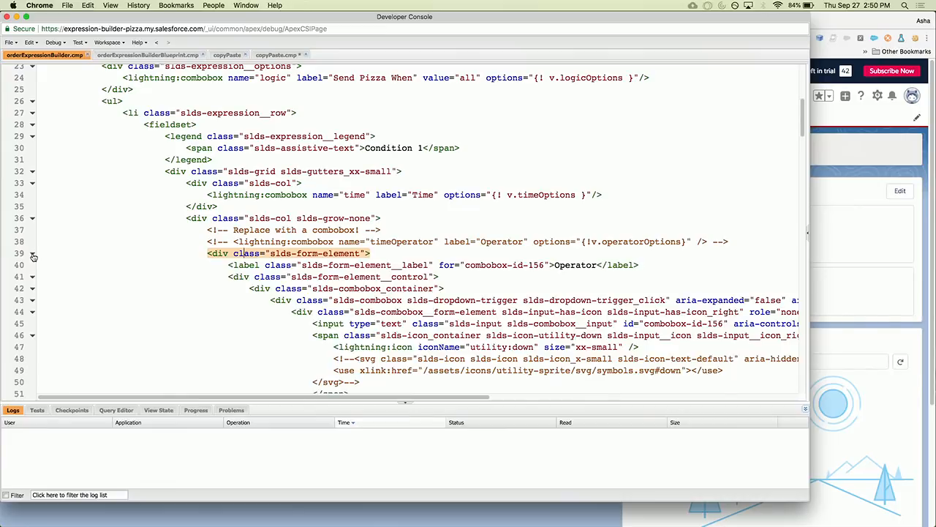
# Step: Collapse the hand-built Operator slds-form-element div at line 39
pyautogui.click(32, 253)
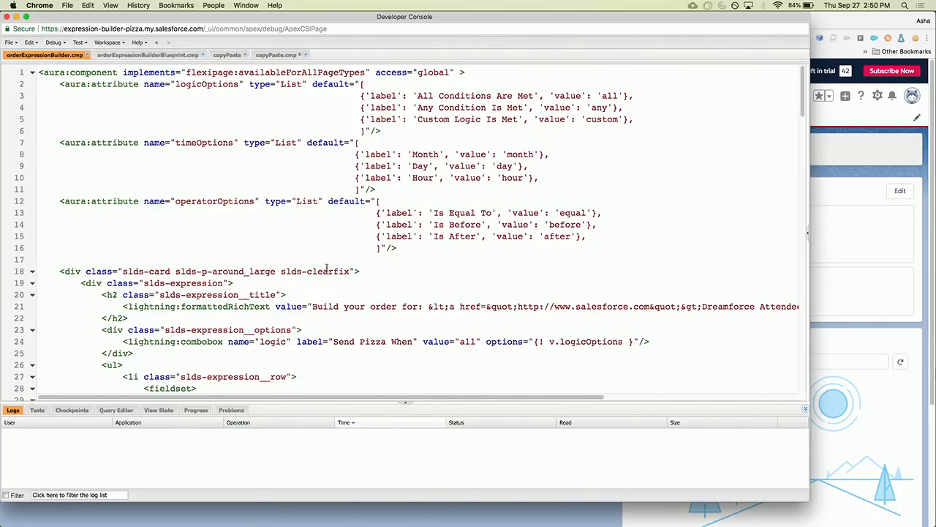
# Step: Uncomment the timeOperator lightning:combobox bound to operatorOptions and delete the collapsed form-element div
pyautogui.scroll(-3)
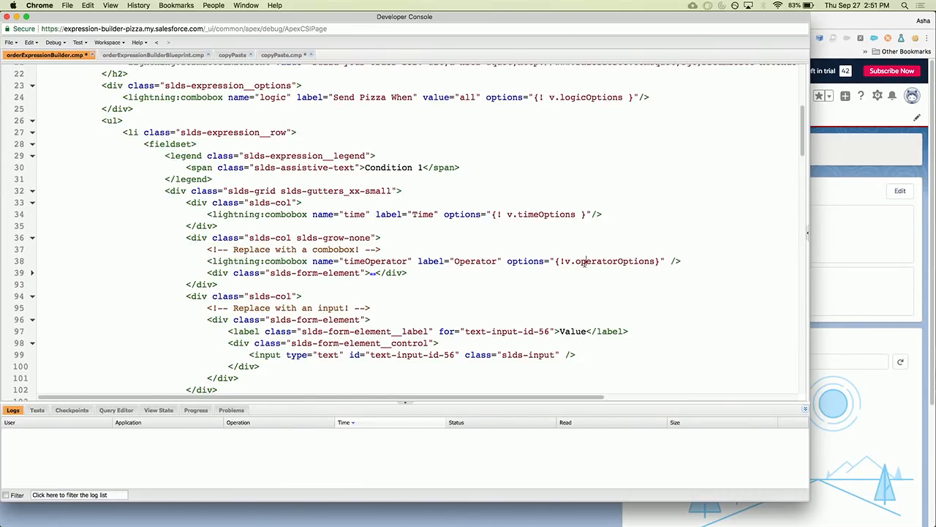
pyautogui.doubleClick(375, 261)
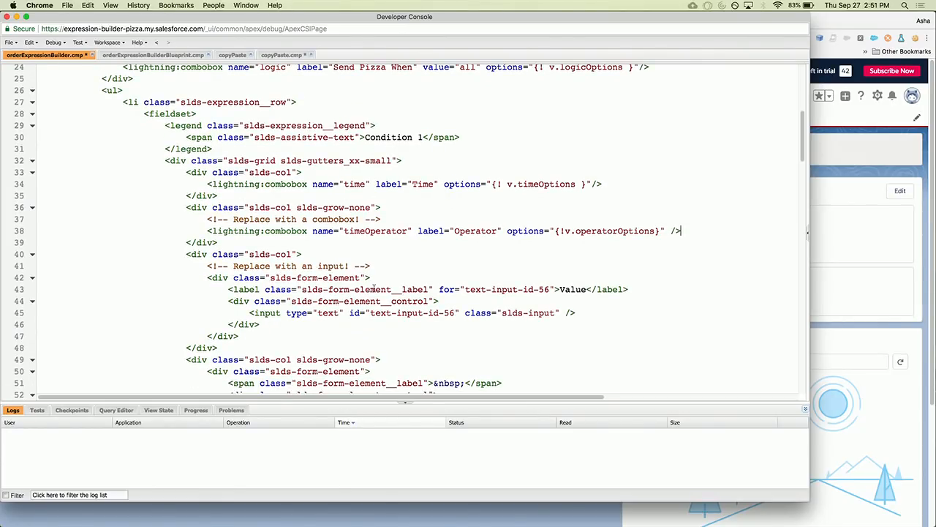
pyautogui.scroll(-3)
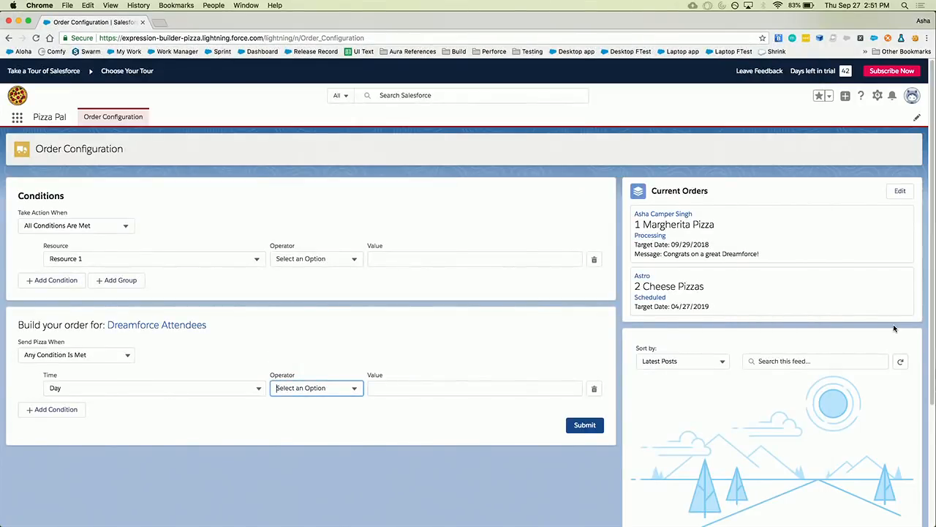
# Step: Focus the condition row's Value field on the Order Configuration page
pyautogui.click(474, 387)
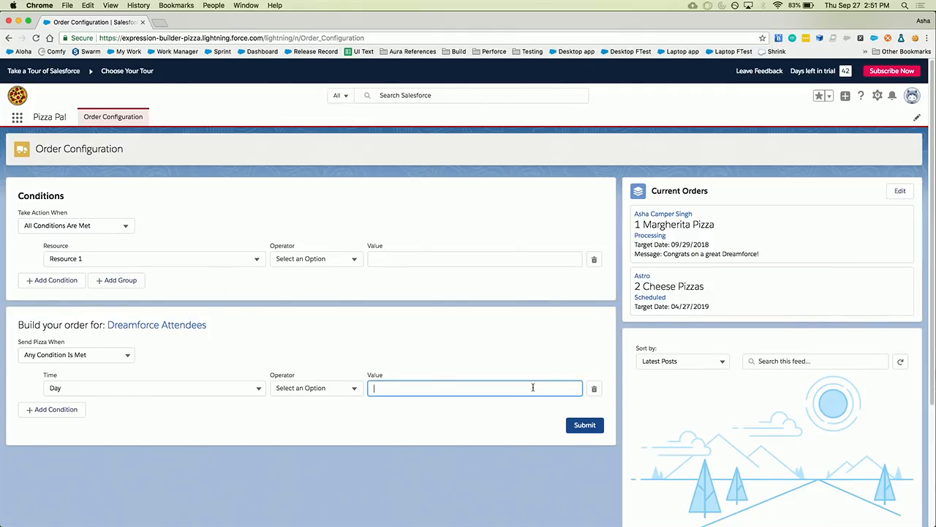
pyautogui.moveTo(419, 360)
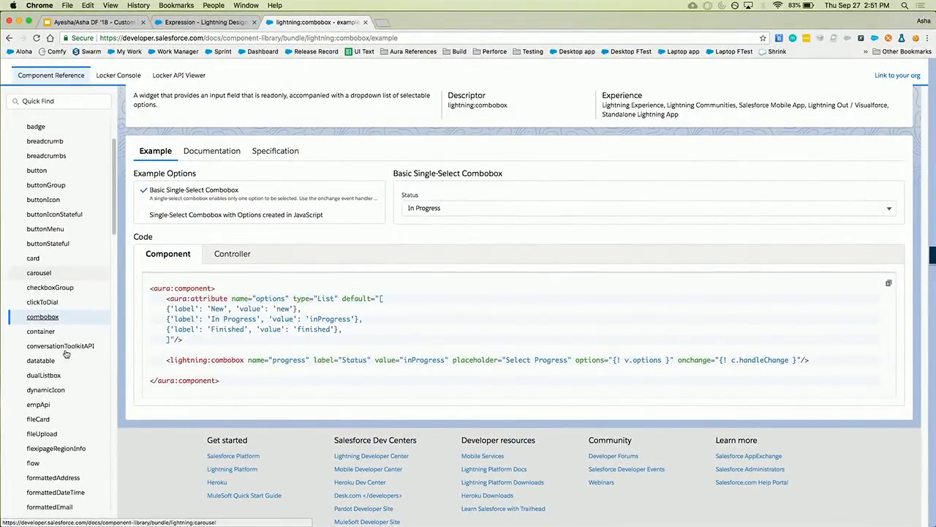
# Step: Scroll through the input component's Example Options list of Text, Number and other types
pyautogui.scroll(-3)
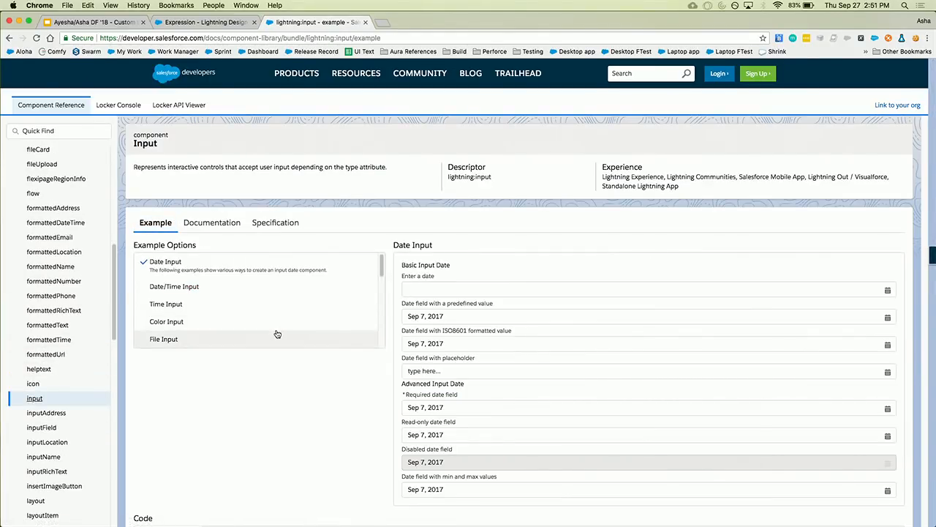
pyautogui.scroll(-3)
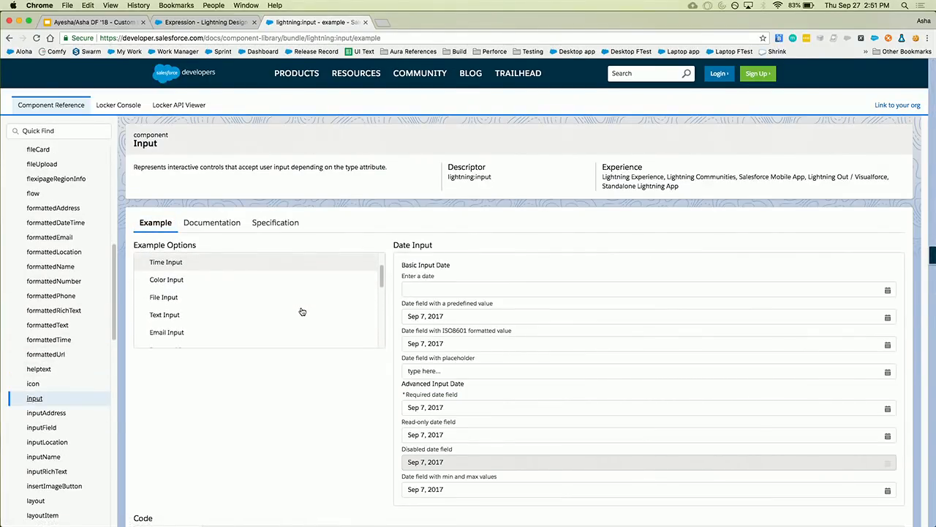
pyautogui.scroll(-3)
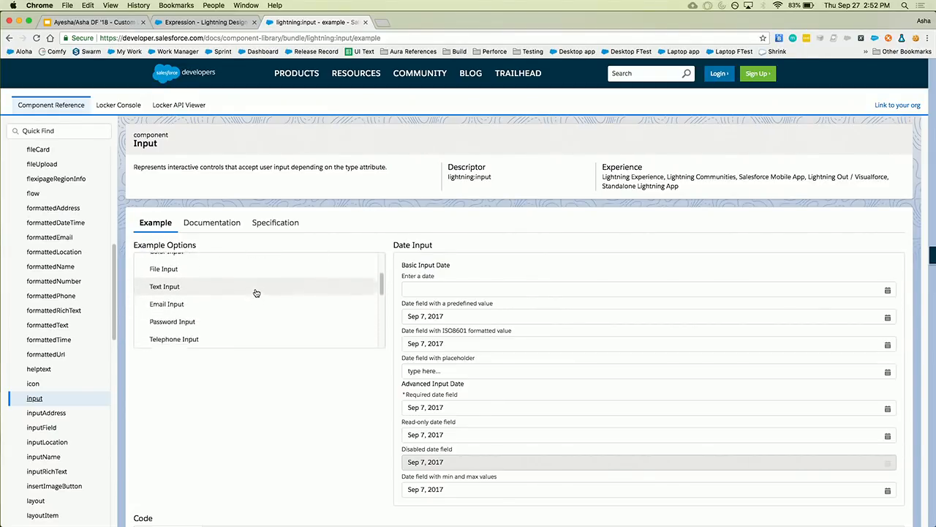
pyautogui.scroll(-3)
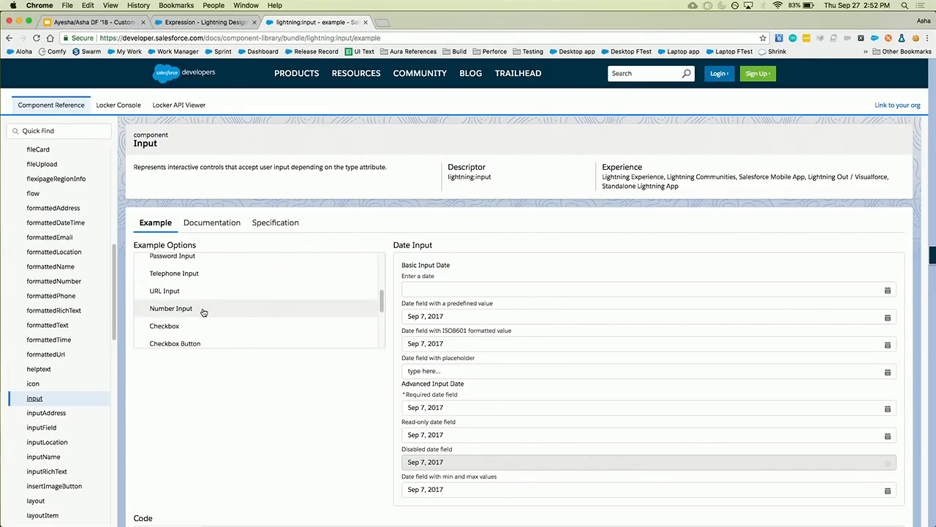
# Step: Show the Number Input examples and scroll down to their component code
pyautogui.click(171, 309)
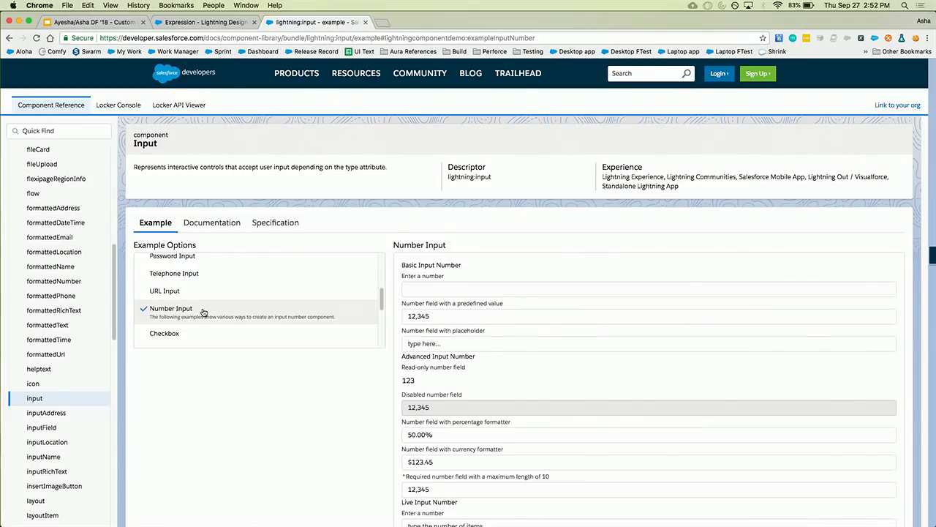
pyautogui.scroll(-3)
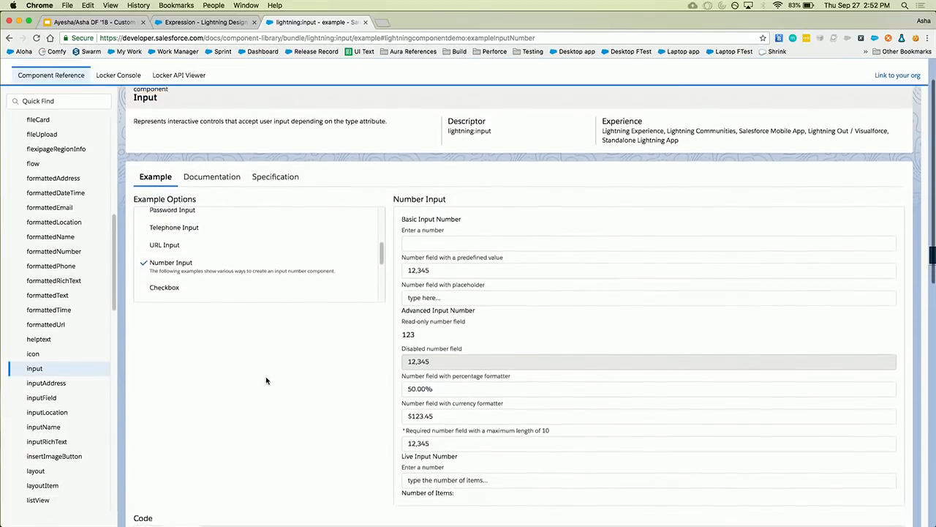
pyautogui.scroll(-3)
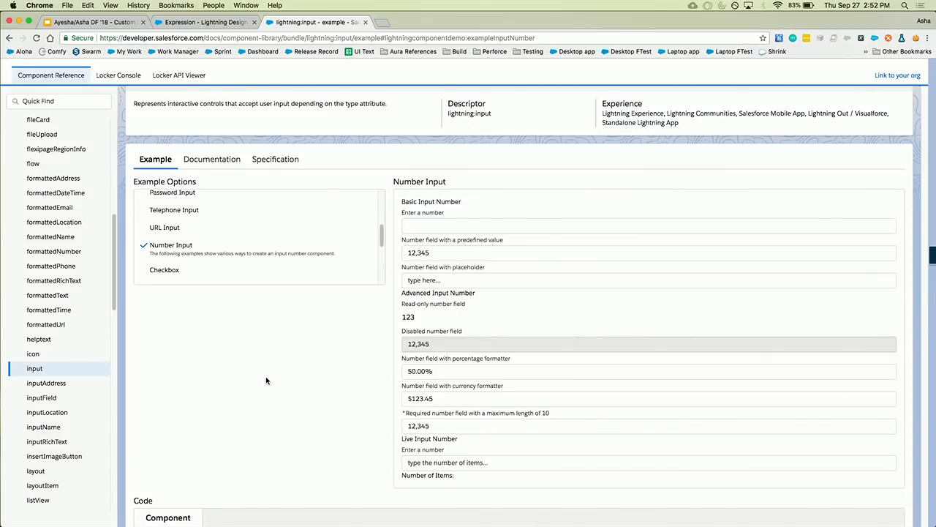
pyautogui.scroll(-3)
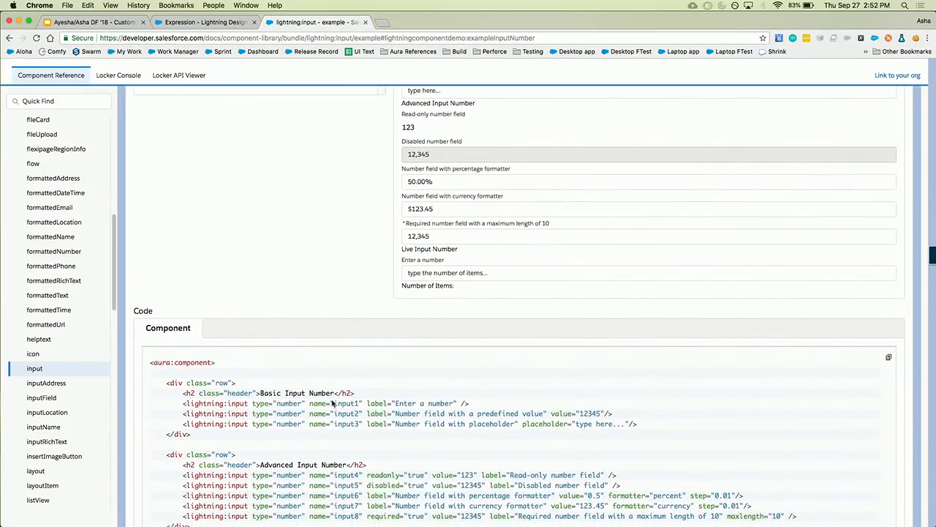
pyautogui.moveTo(238, 403)
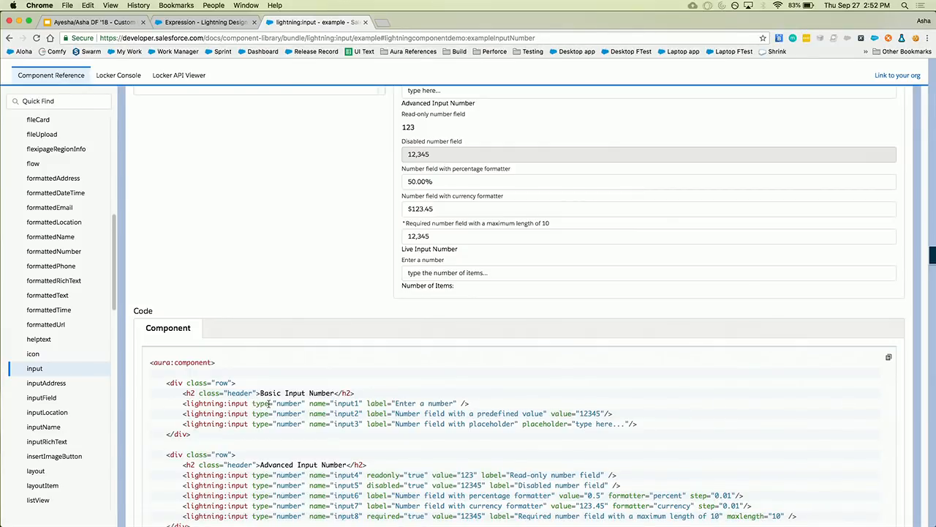
pyautogui.moveTo(347, 404)
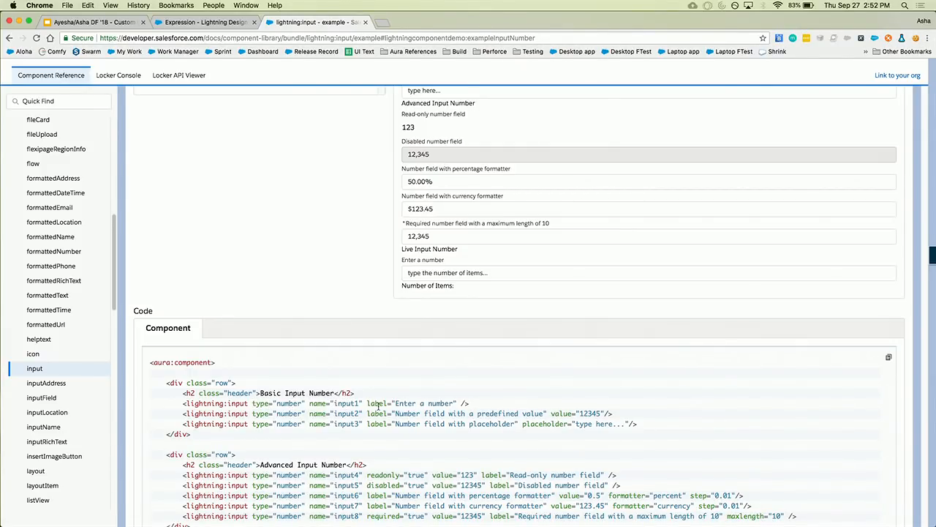
pyautogui.moveTo(480, 407)
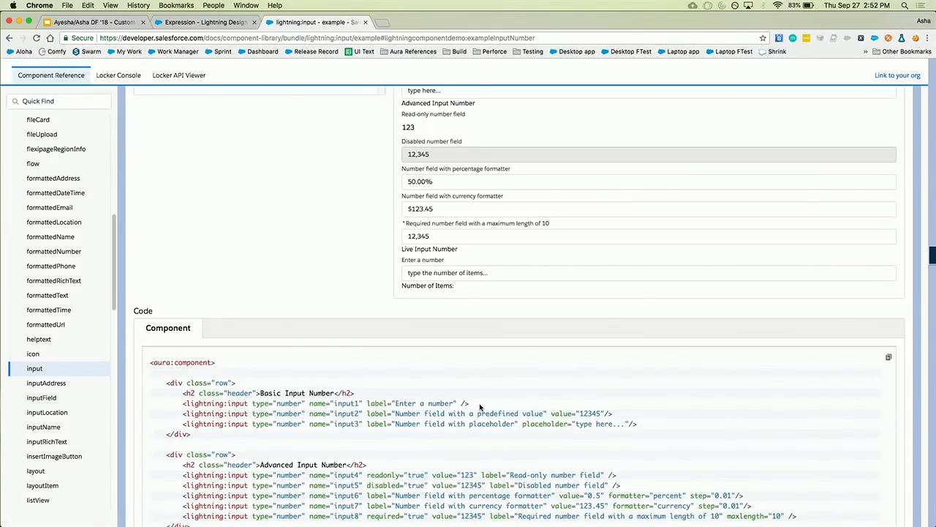
pyautogui.moveTo(471, 403)
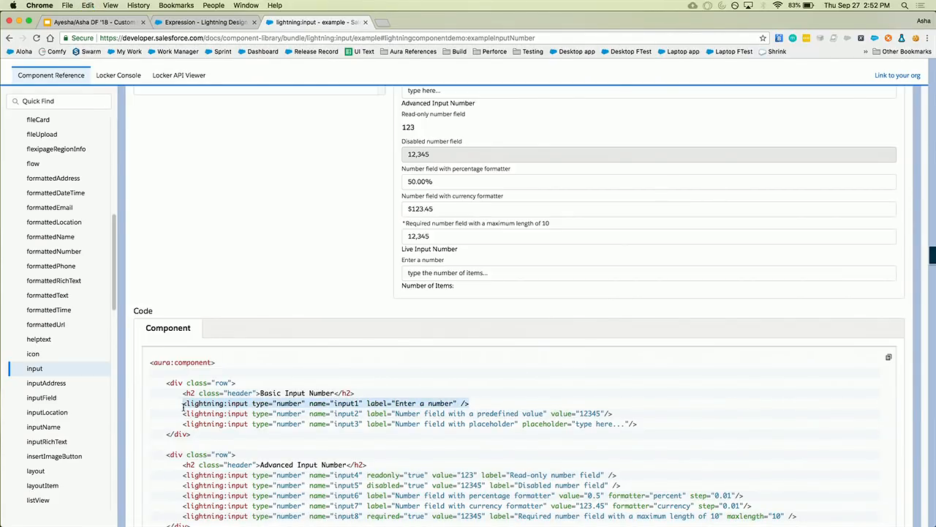
pyautogui.moveTo(232, 300)
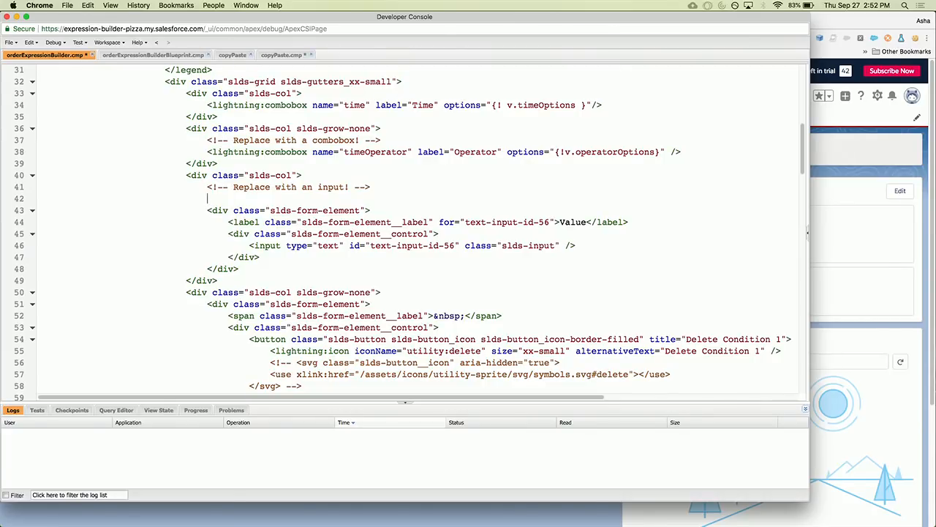
# Step: Paste a number lightning:input into orderExpressionBuilder, renaming it timeValue with label 'Value'
pyautogui.write('<lightning:input type="number" name="input1" label="Enter a number" />')
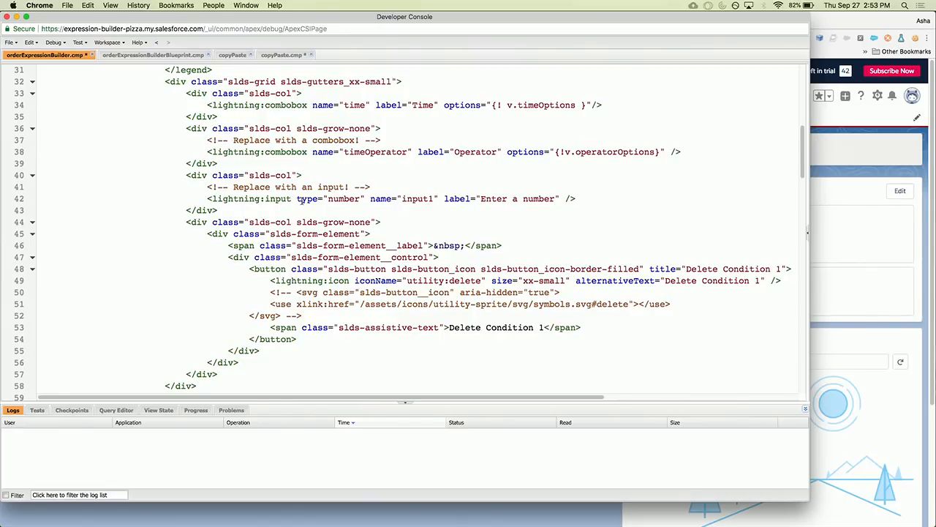
pyautogui.doubleClick(416, 199)
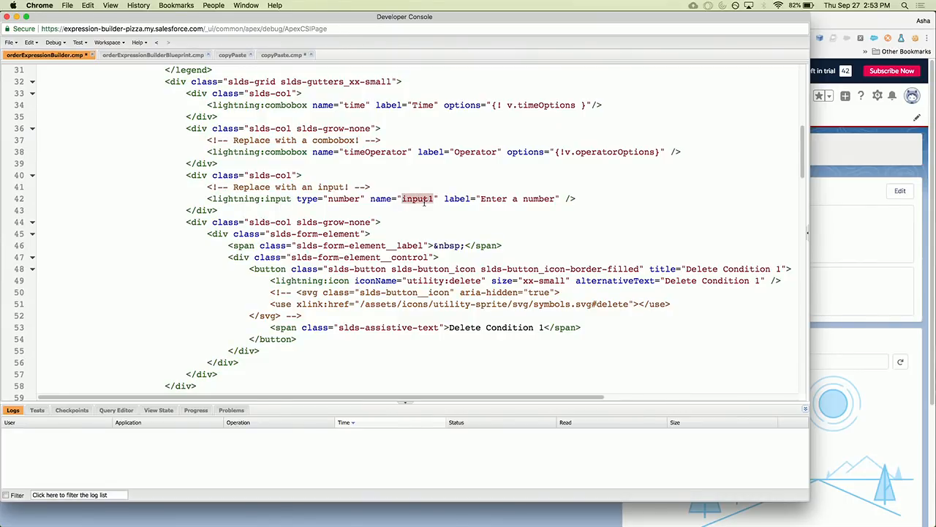
pyautogui.write('timeValue')
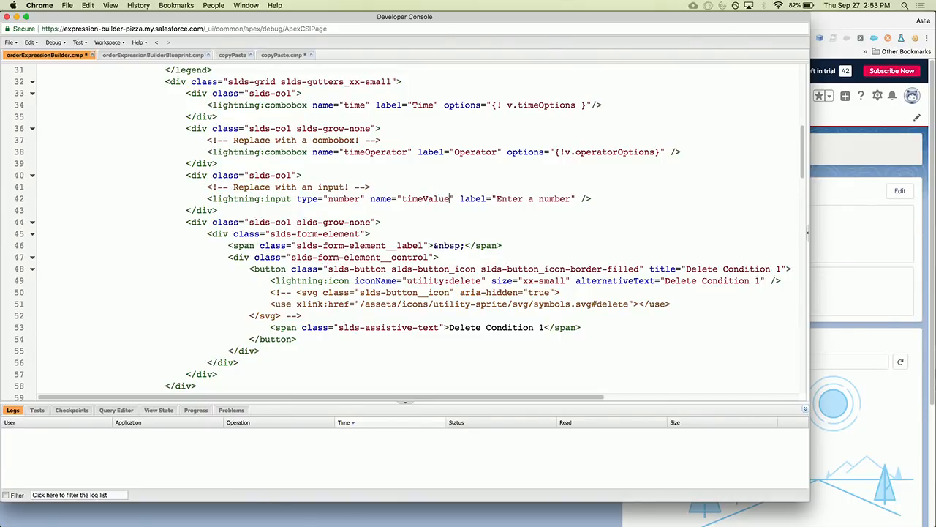
pyautogui.doubleClick(534, 198)
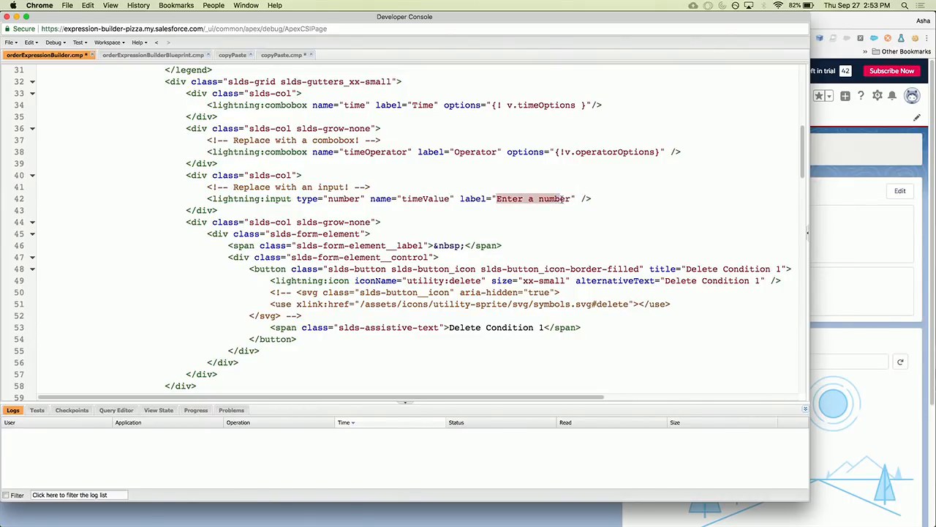
pyautogui.write('Value')
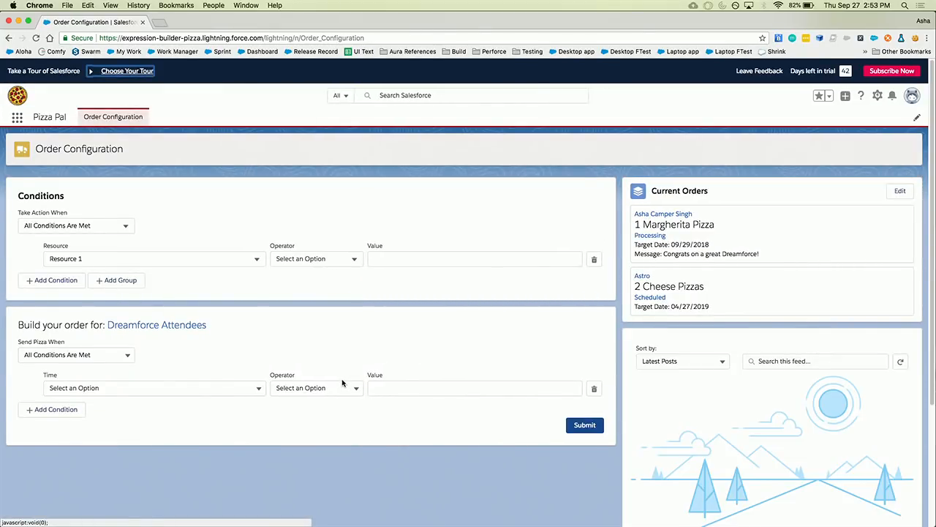
# Step: Try entering 2 in Value, then set Time Month, Operator Is Equal To, Value 9
pyautogui.click(316, 387)
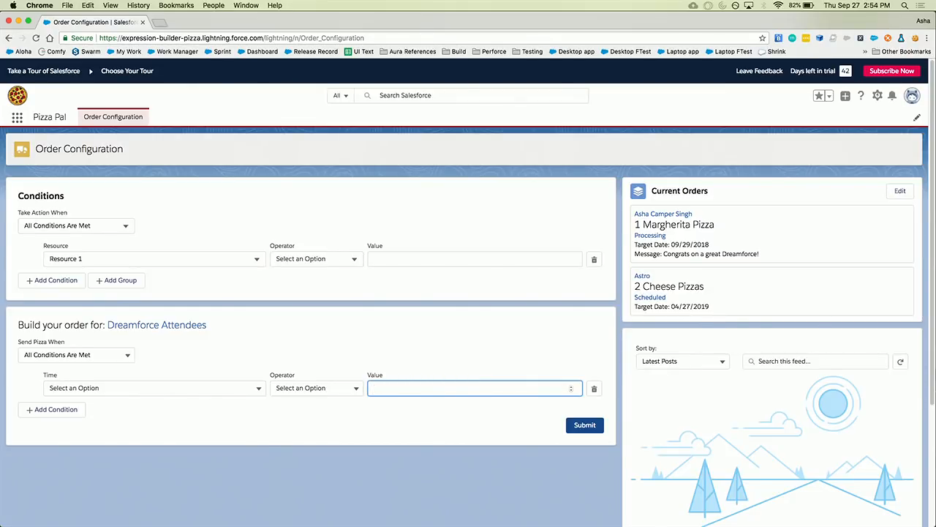
pyautogui.write('2')
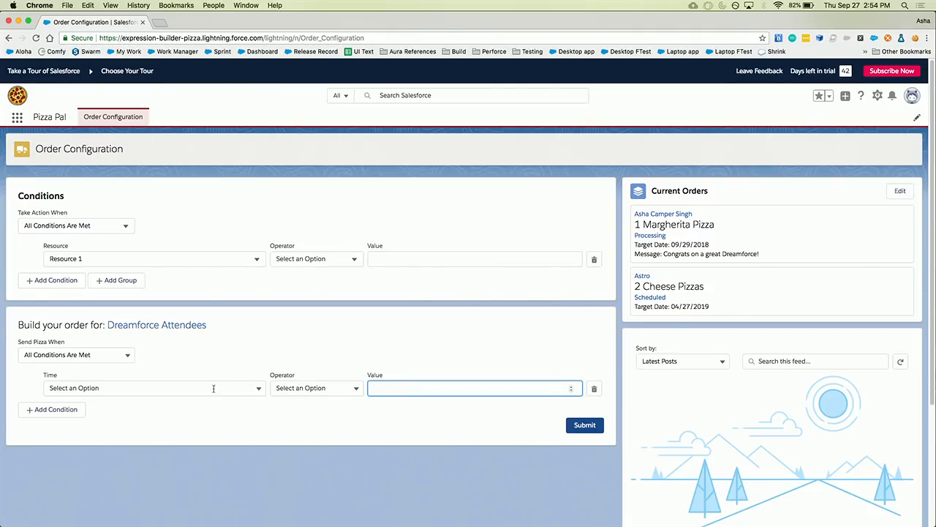
pyautogui.moveTo(211, 390)
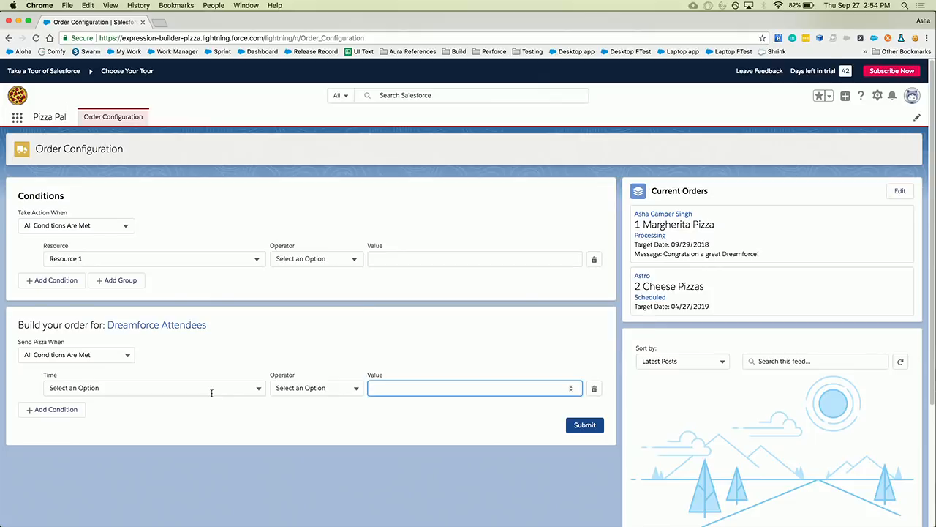
pyautogui.click(153, 388)
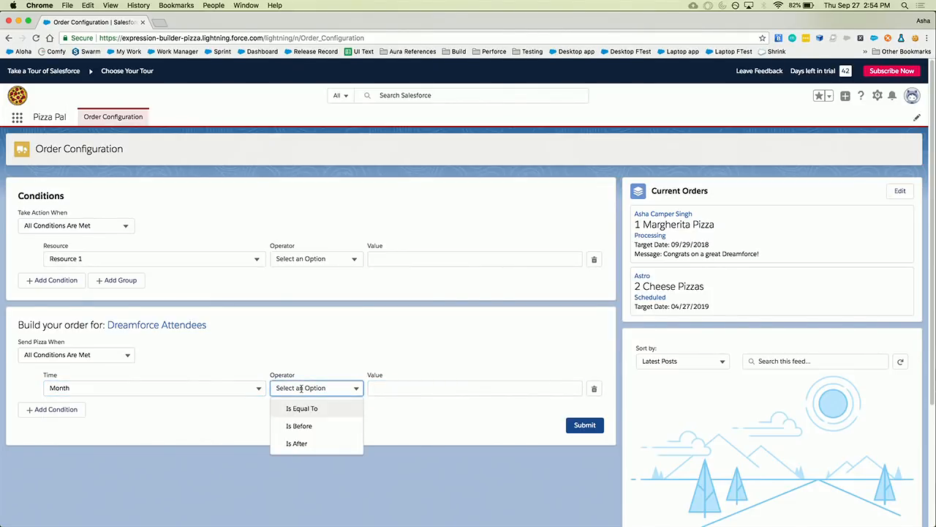
pyautogui.click(303, 408)
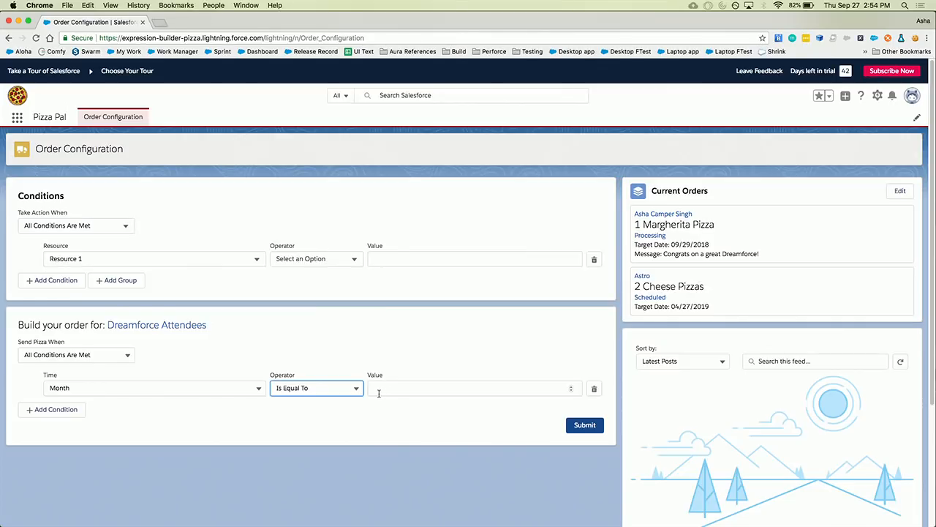
pyautogui.write('9')
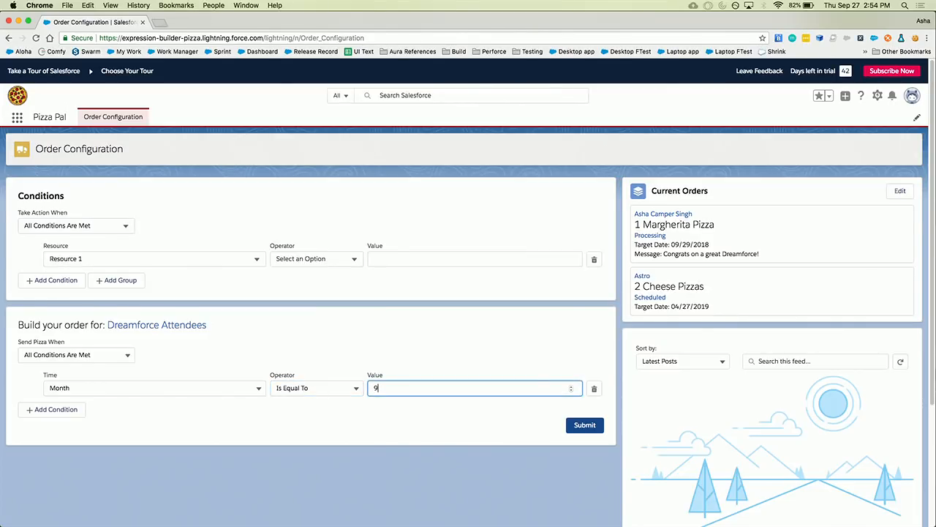
pyautogui.moveTo(106, 427)
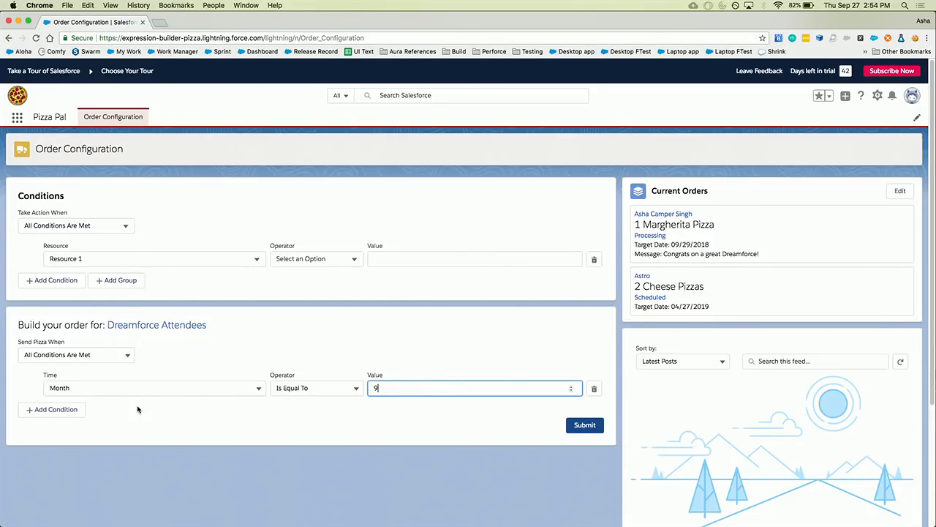
pyautogui.moveTo(68, 410)
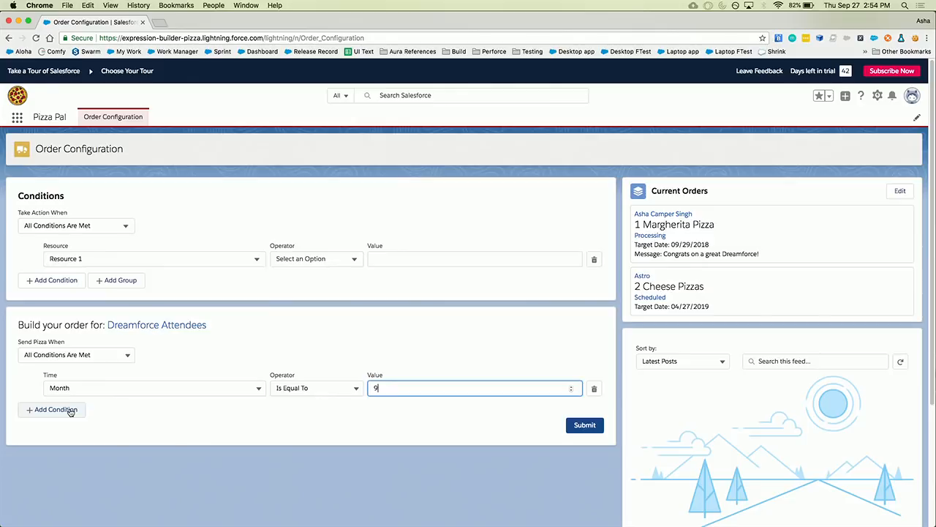
# Step: Add a second condition row with Operator Is Equal To and Value 28
pyautogui.click(52, 410)
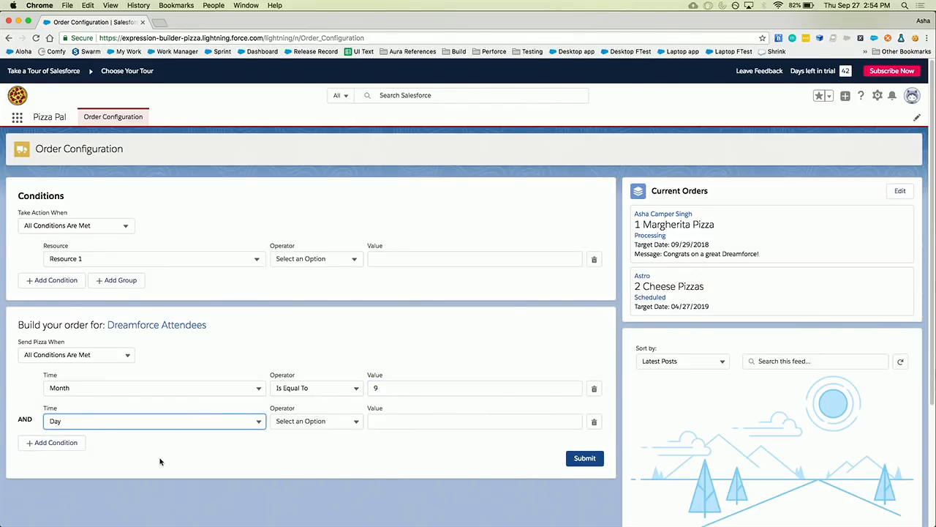
pyautogui.click(316, 421)
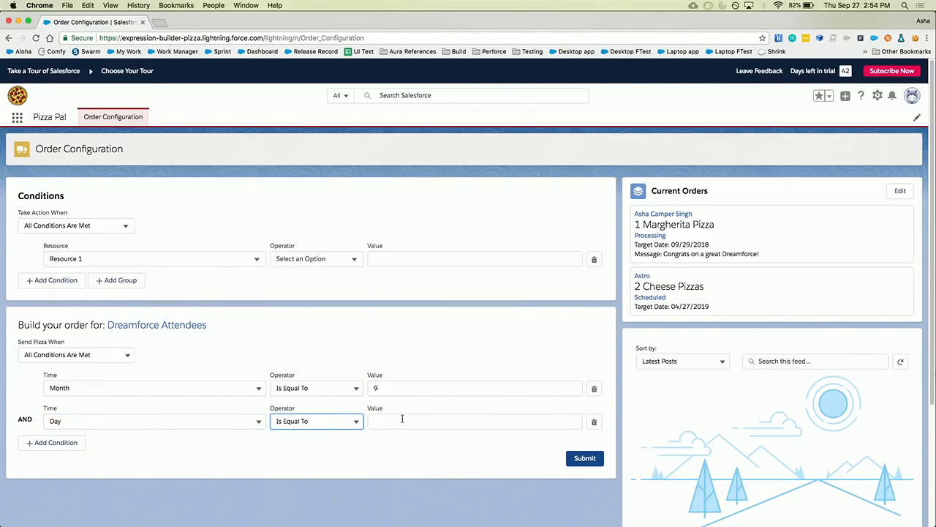
pyautogui.write('28')
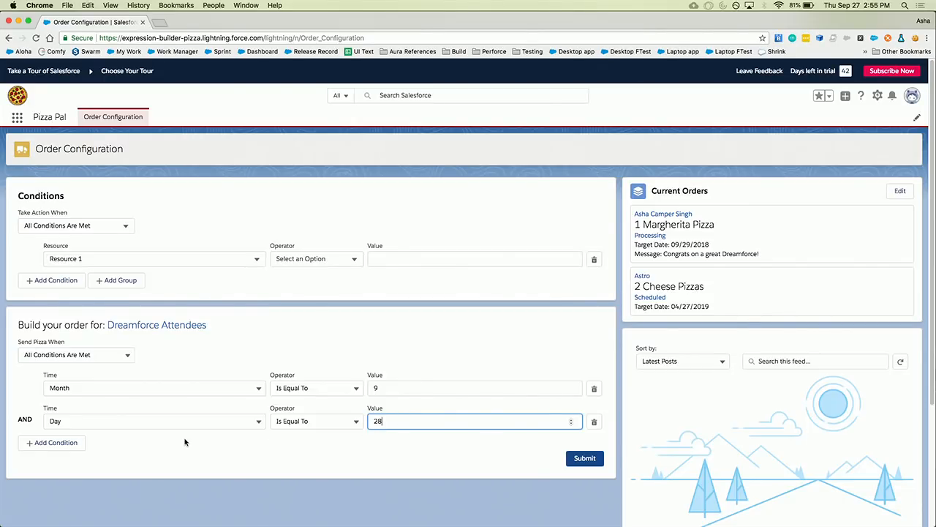
pyautogui.moveTo(144, 406)
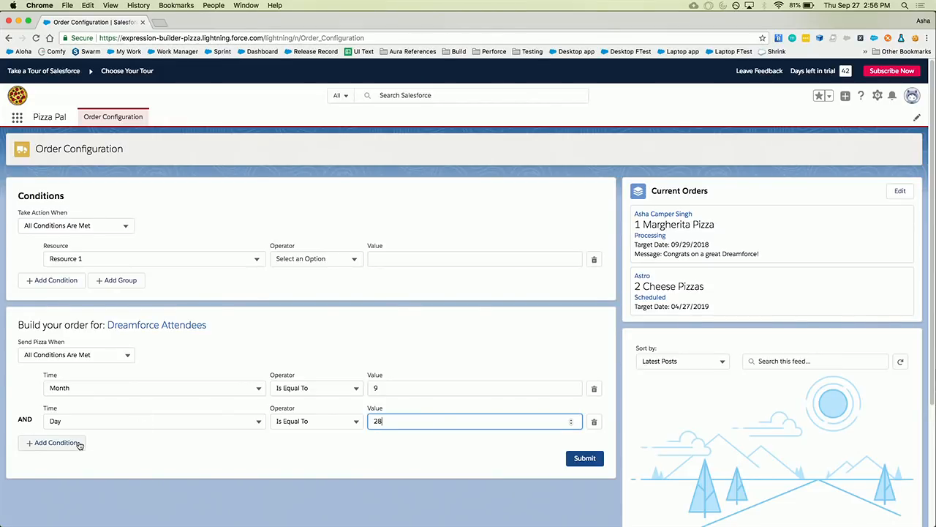
# Step: Add a third condition with Operator Can Eat and Ingredient Cheese, then switch to Google Slides
pyautogui.click(55, 443)
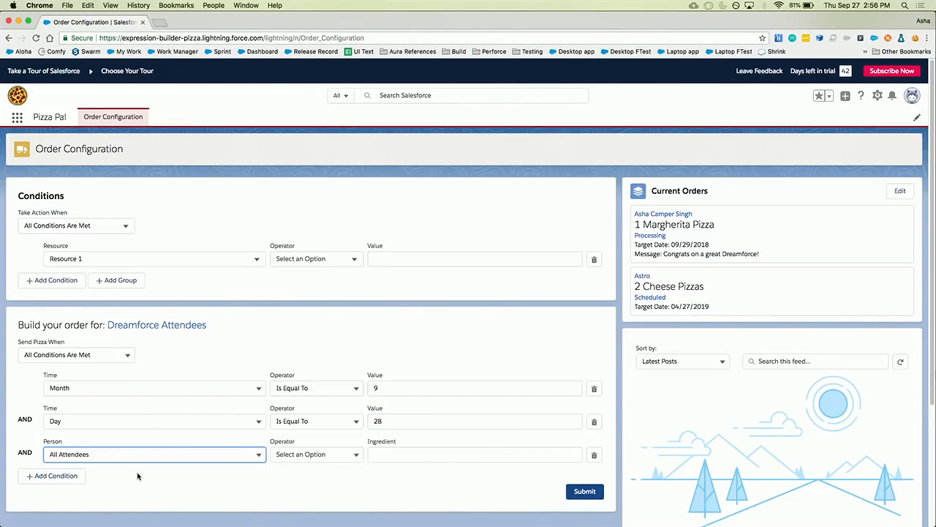
pyautogui.click(316, 455)
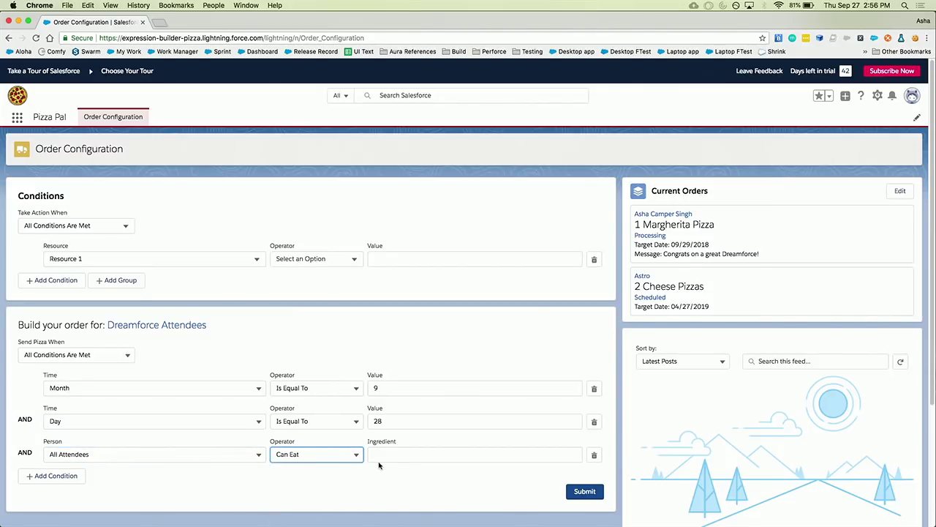
pyautogui.write('Cheese')
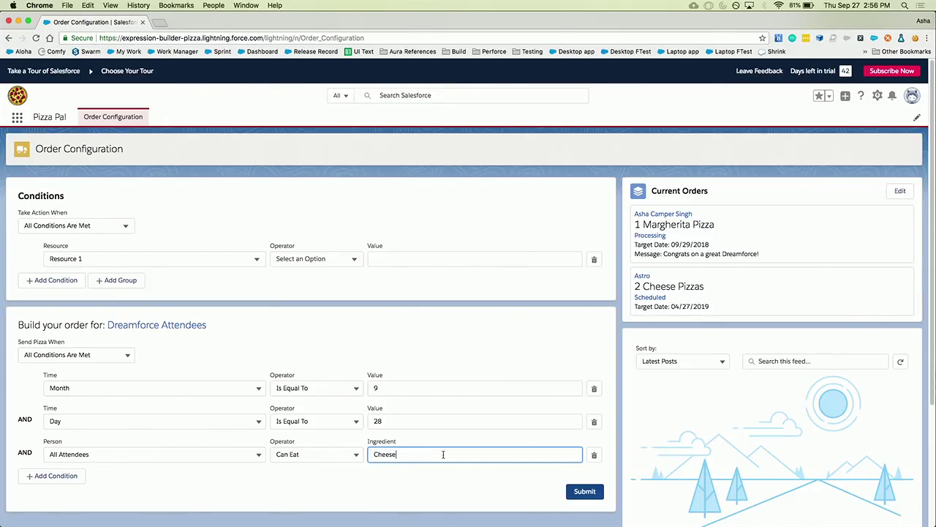
pyautogui.moveTo(442, 454)
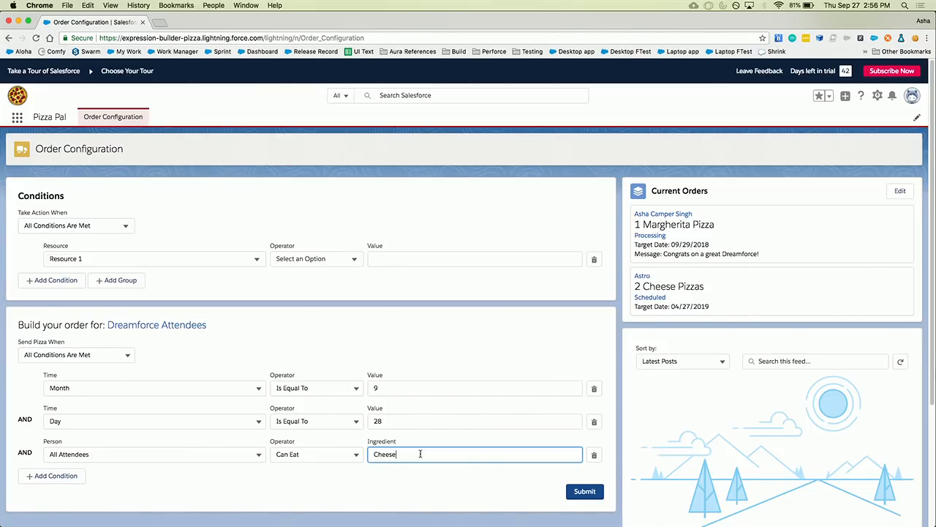
pyautogui.moveTo(557, 477)
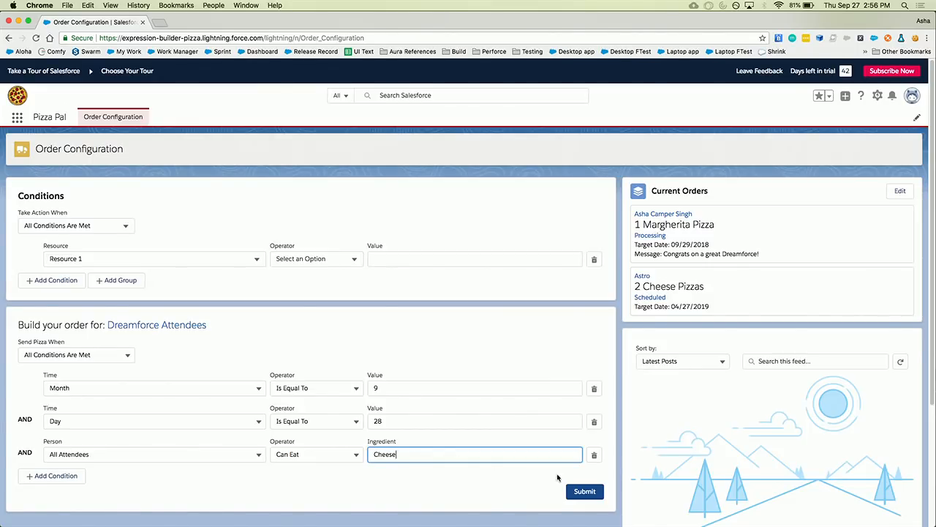
pyautogui.click(584, 491)
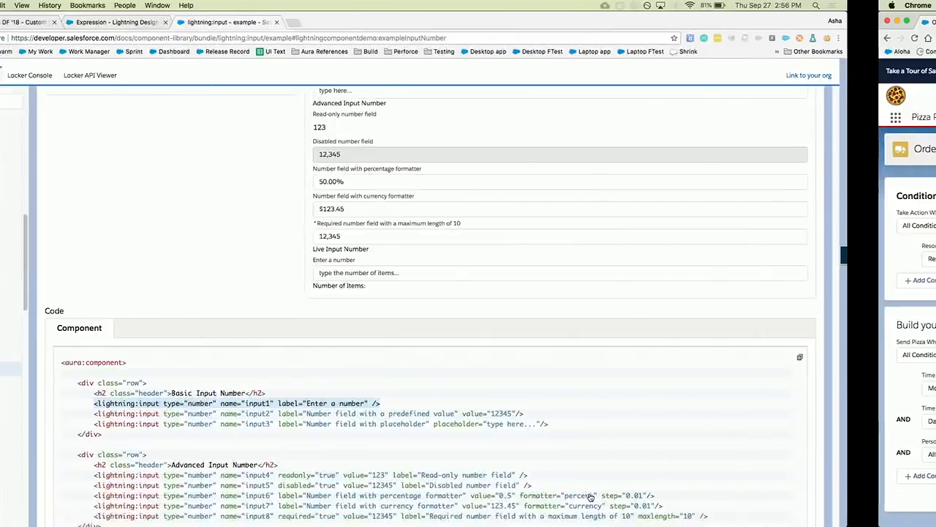
pyautogui.click(95, 21)
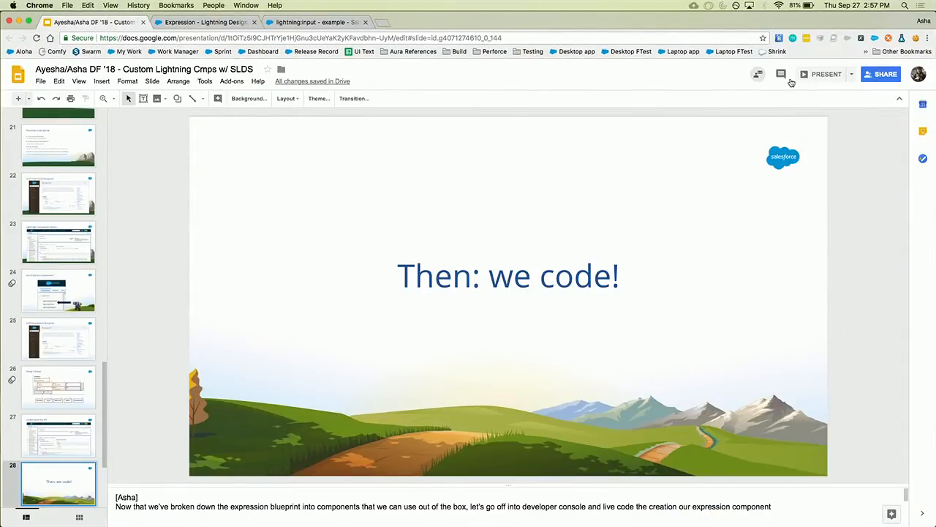